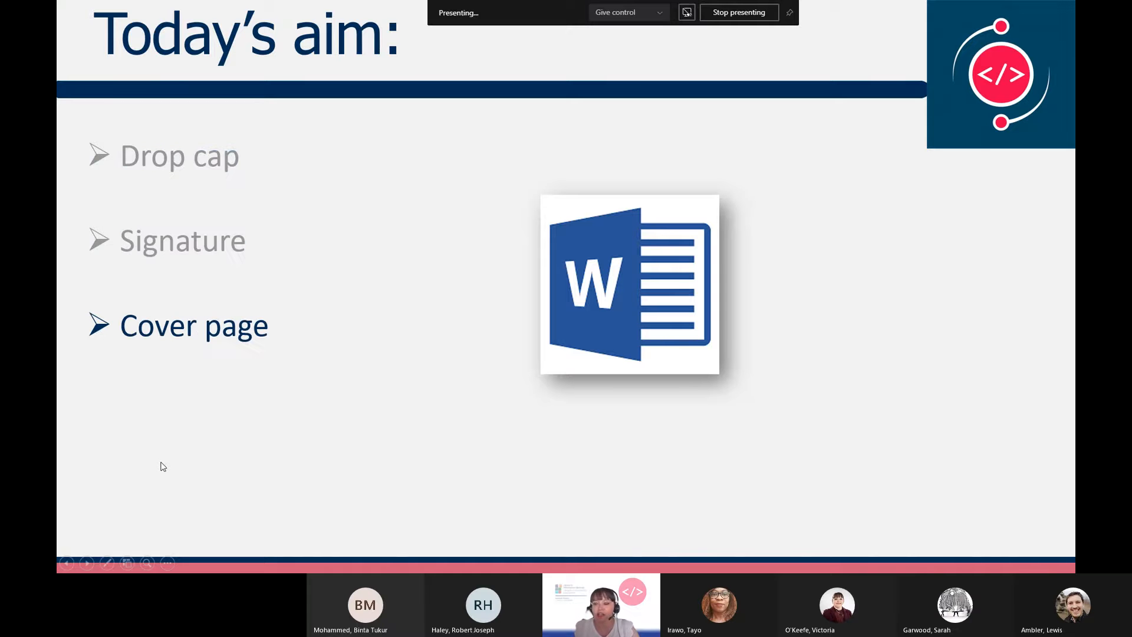
Advance past the agenda slide so the shared screen shows the Office 365 home page
{"action": "key", "text": "right"}
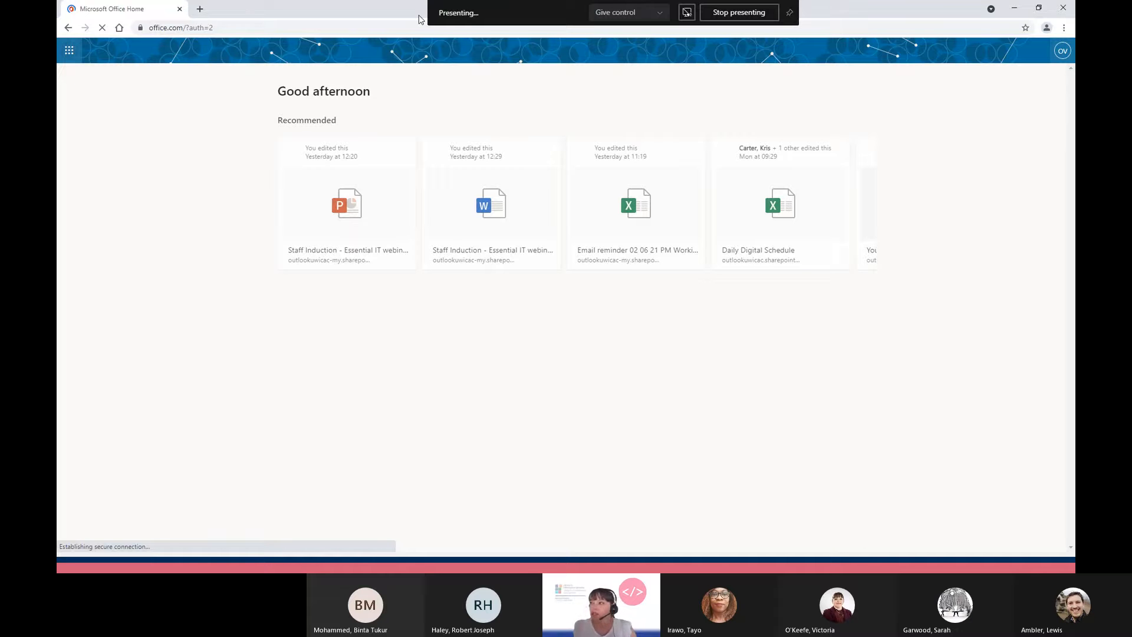
Start Word from the Office 365 home page with a new blank document
{"action": "left_click", "coordinate": [835, 90]}
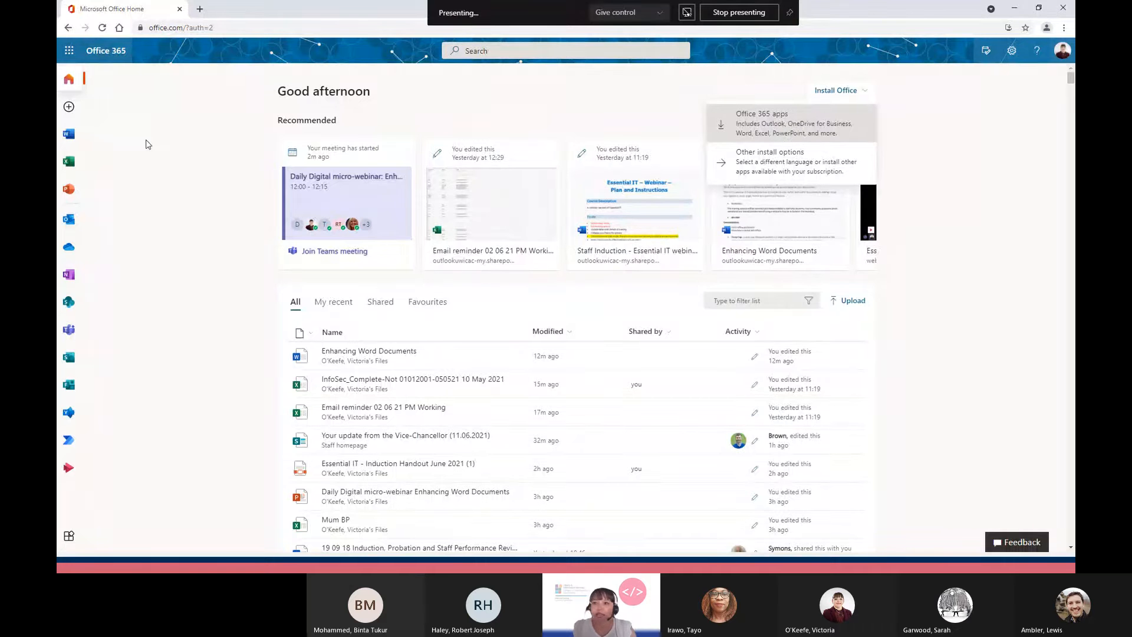
{"action": "mouse_move", "coordinate": [69, 134]}
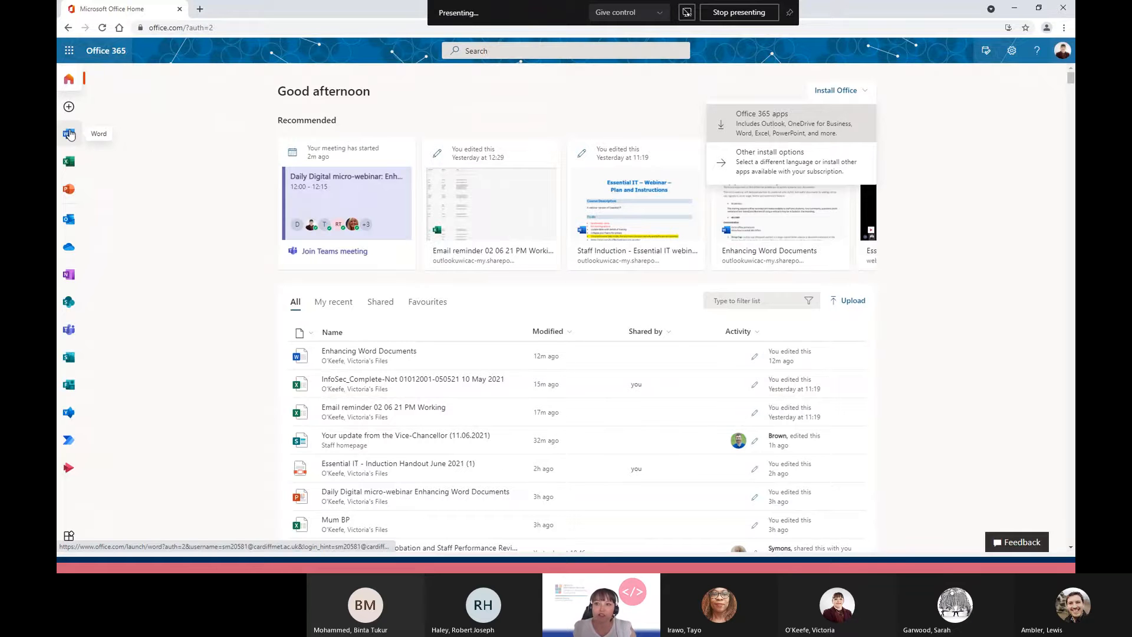
{"action": "mouse_move", "coordinate": [79, 184]}
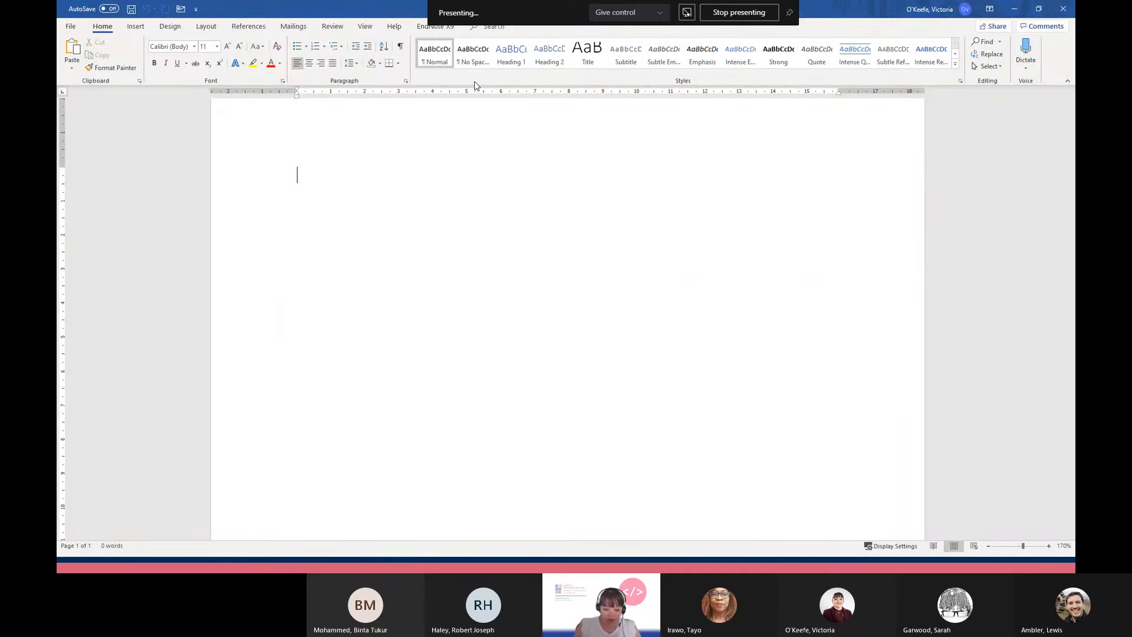
Generate 20 Lorem ipsum paragraphs with the =lorem(20) formula
{"action": "type", "text": "=lo"}
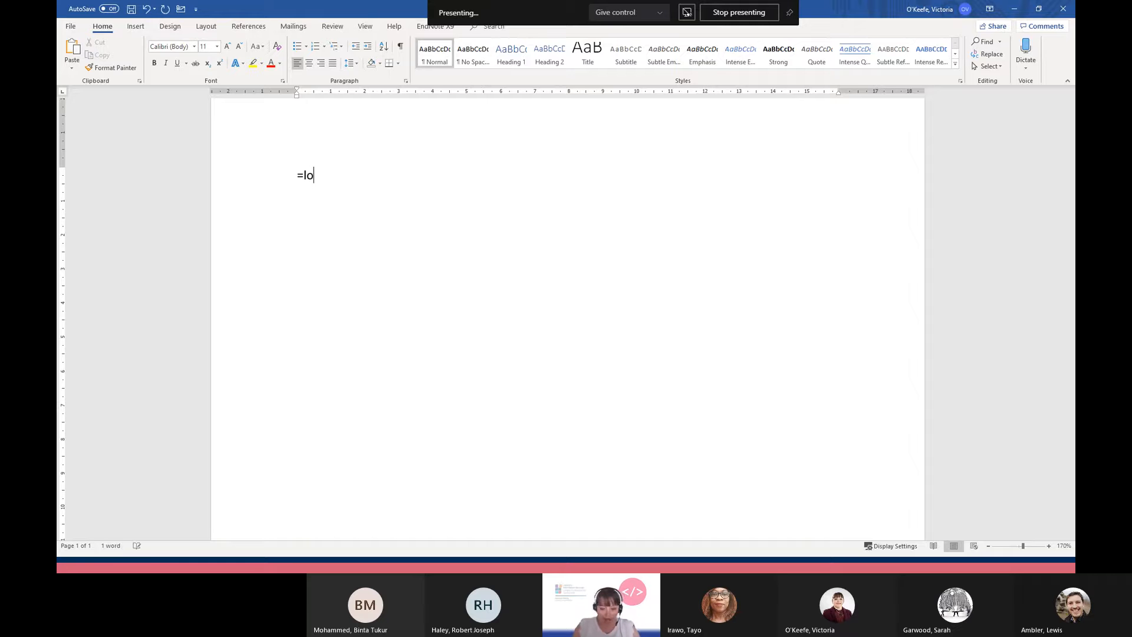
{"action": "type", "text": "rem"}
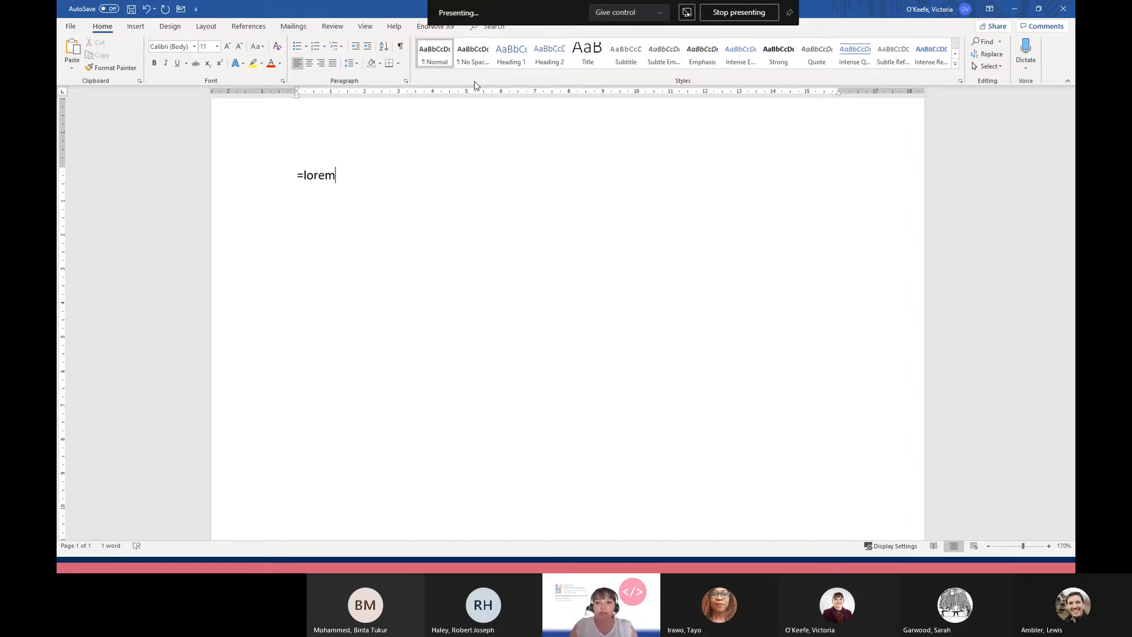
{"action": "type", "text": "("}
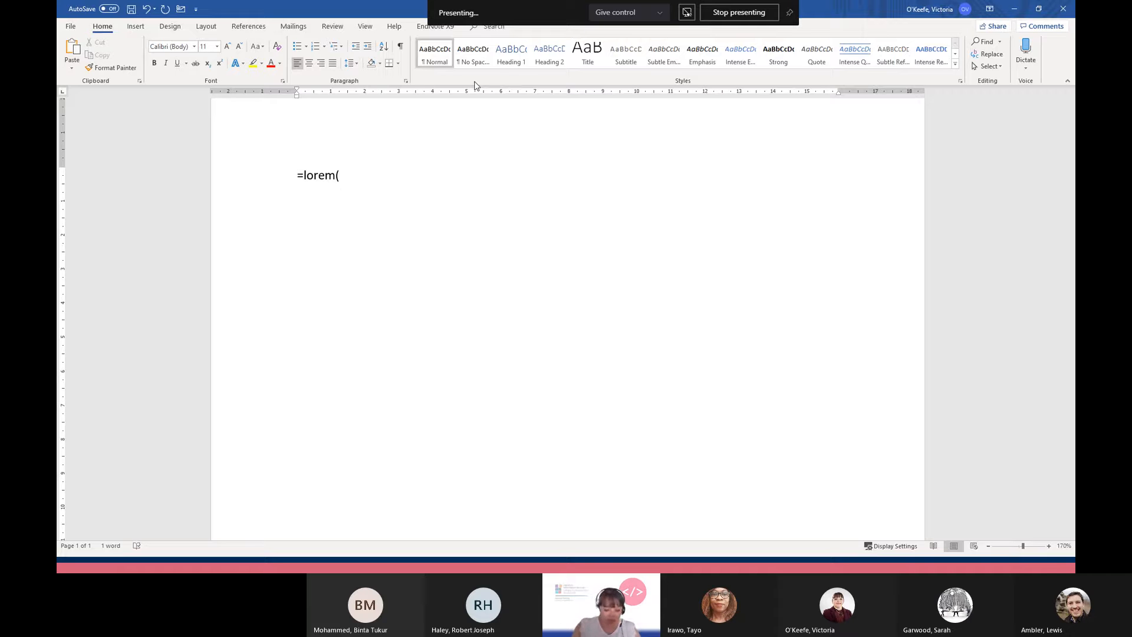
{"action": "type", "text": "20"}
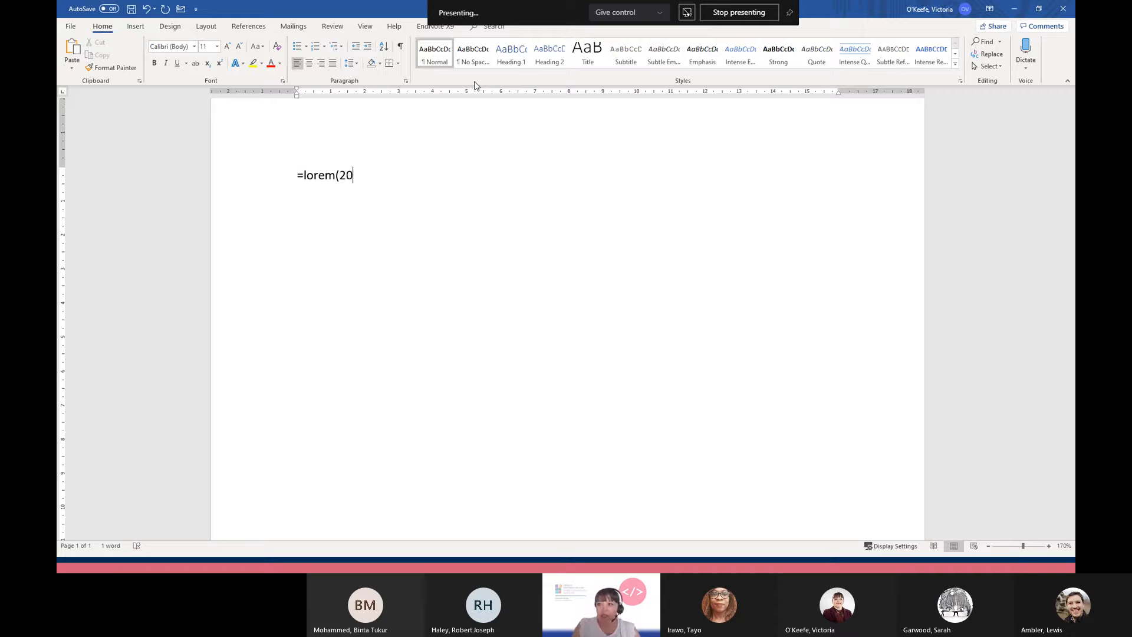
{"action": "type", "text": ")"}
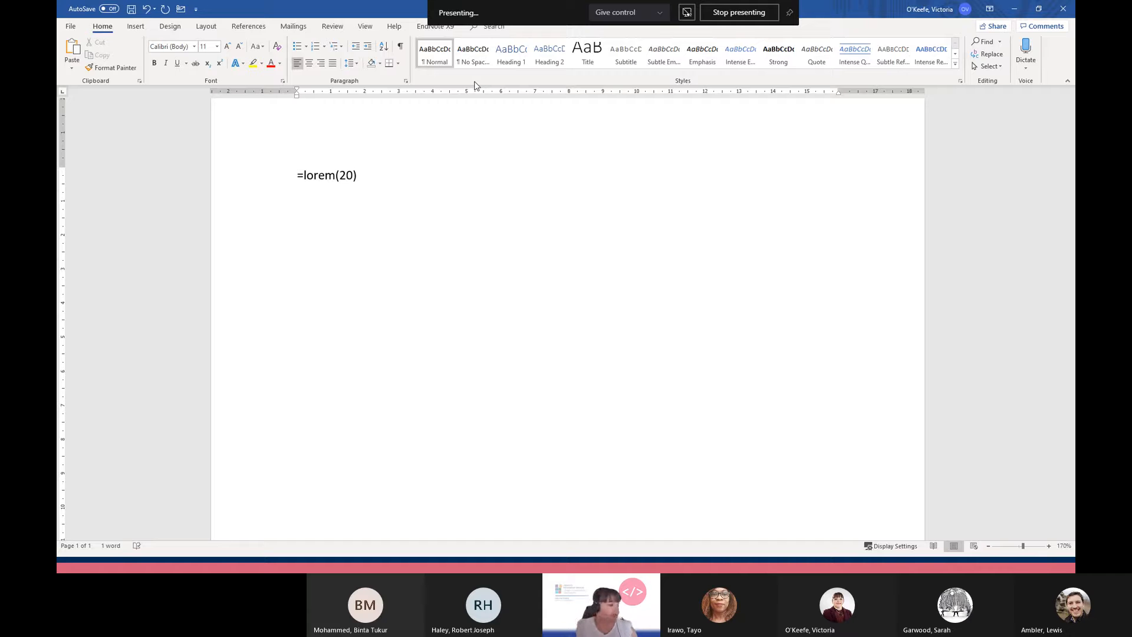
{"action": "left_click", "coordinate": [356, 175]}
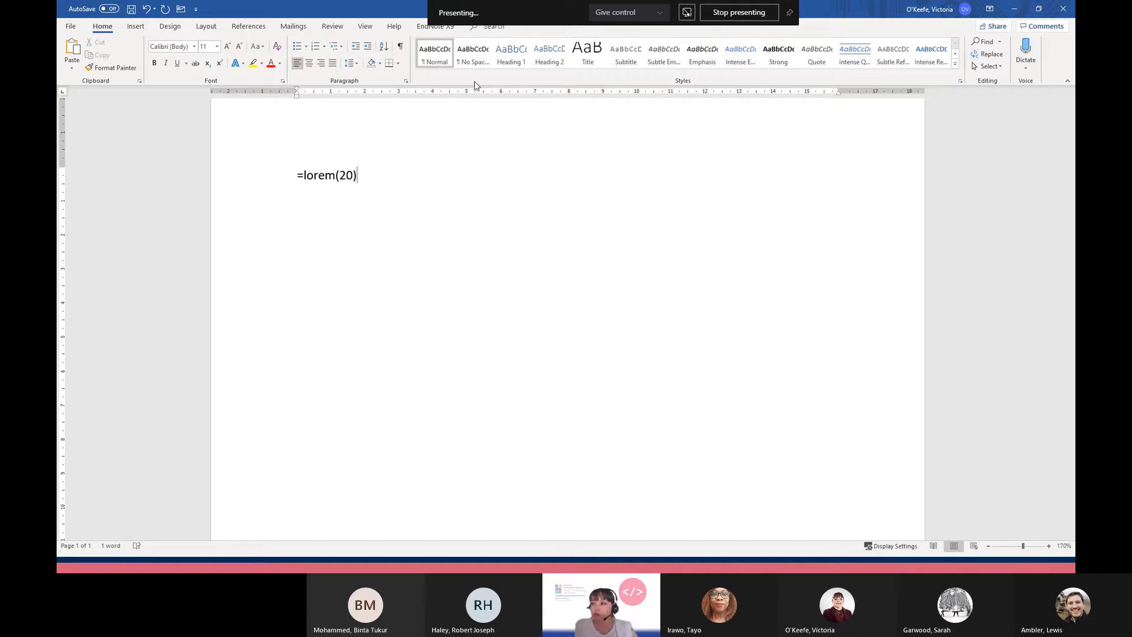
{"action": "key", "text": "enter"}
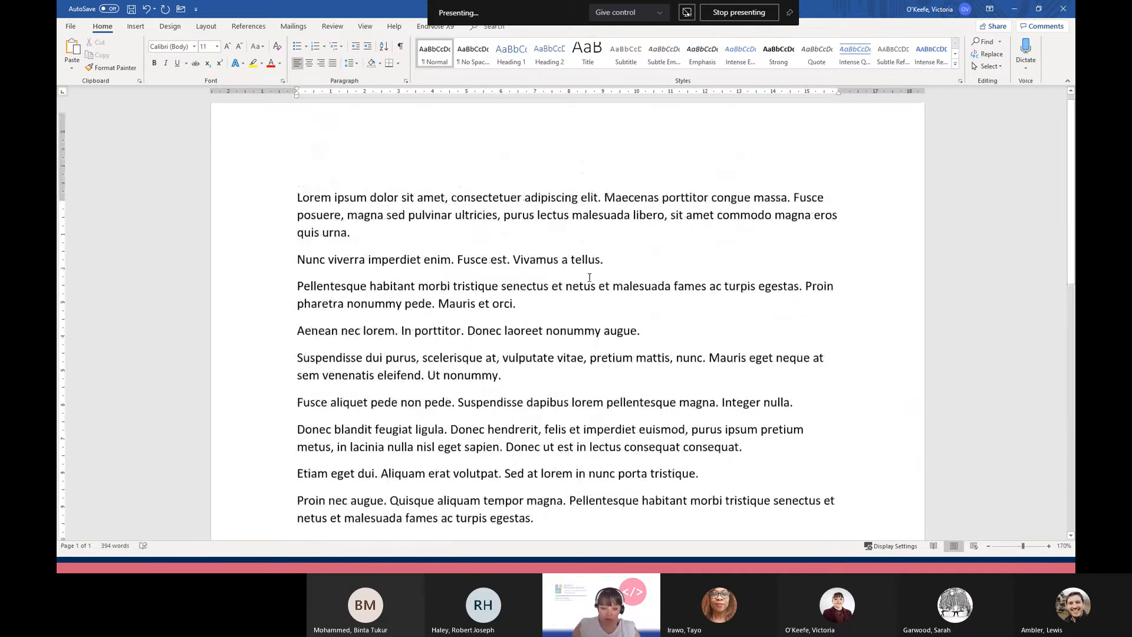
Add an empty line at the top and enter the =rand(10) formula there
{"action": "key", "text": "enter"}
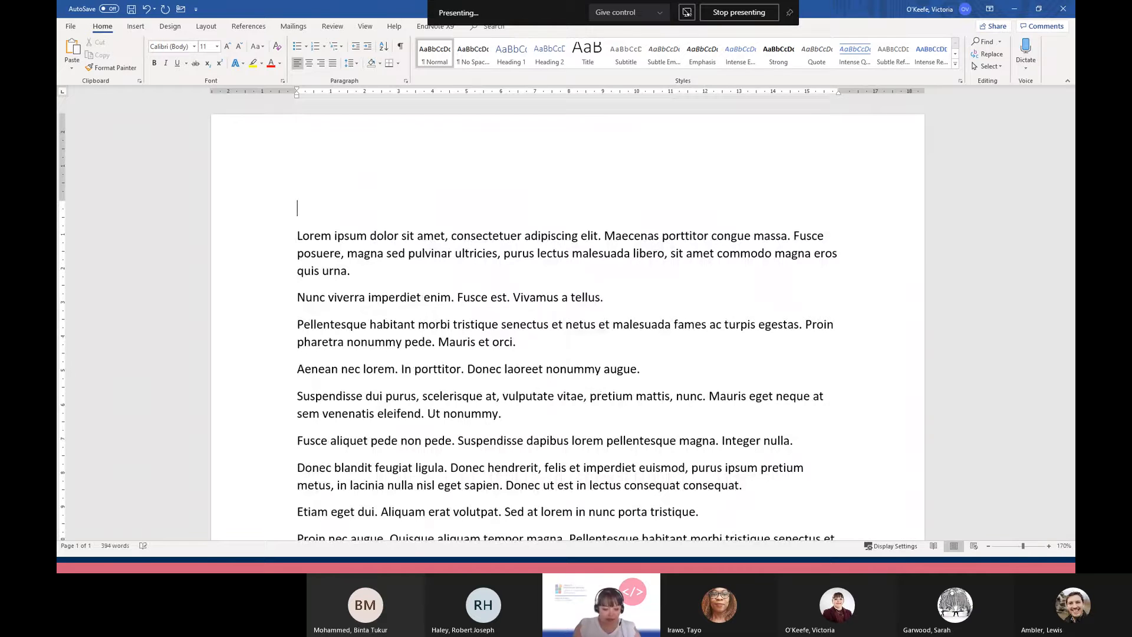
{"action": "type", "text": "=rand(10)"}
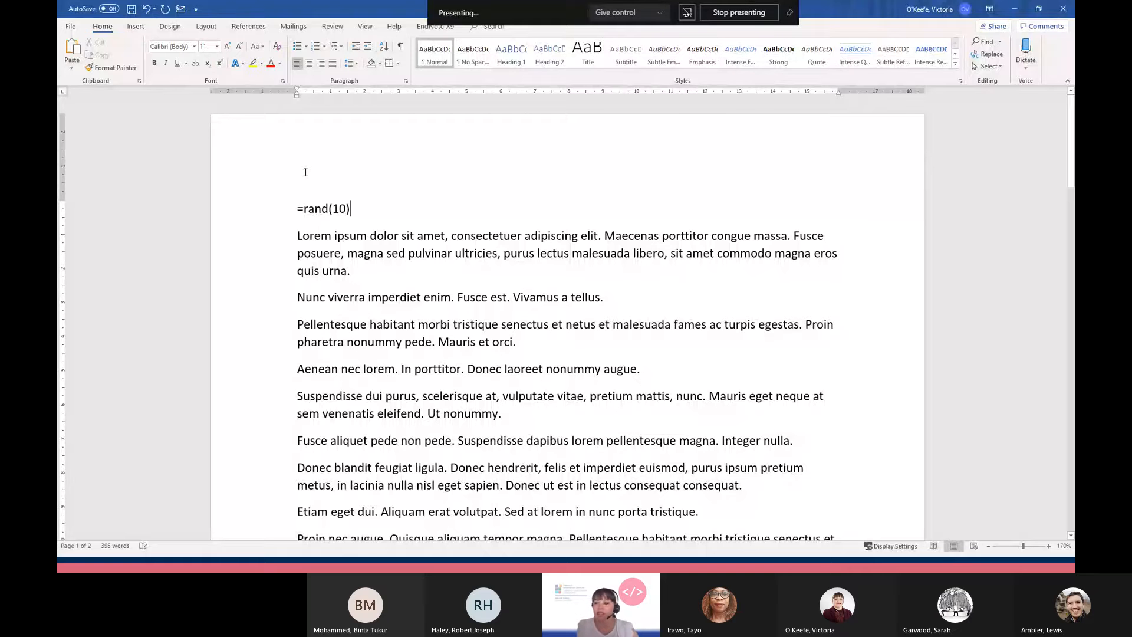
Expand =rand(10) into sample paragraphs and place the cursor at the first paragraph's start
{"action": "key", "text": "enter"}
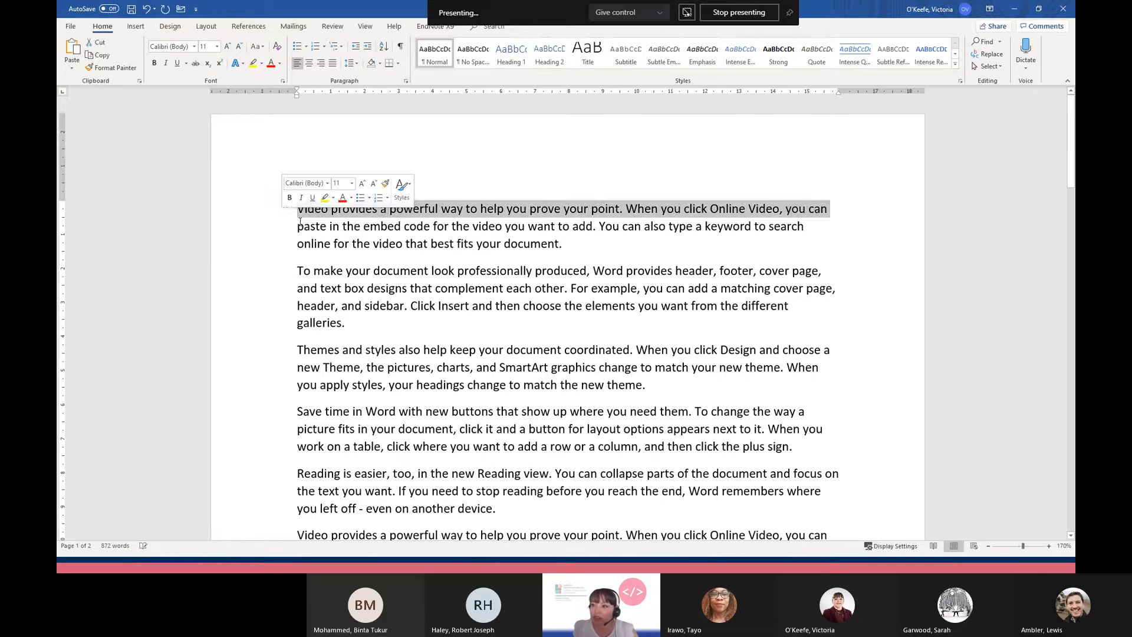
{"action": "left_click", "coordinate": [300, 208]}
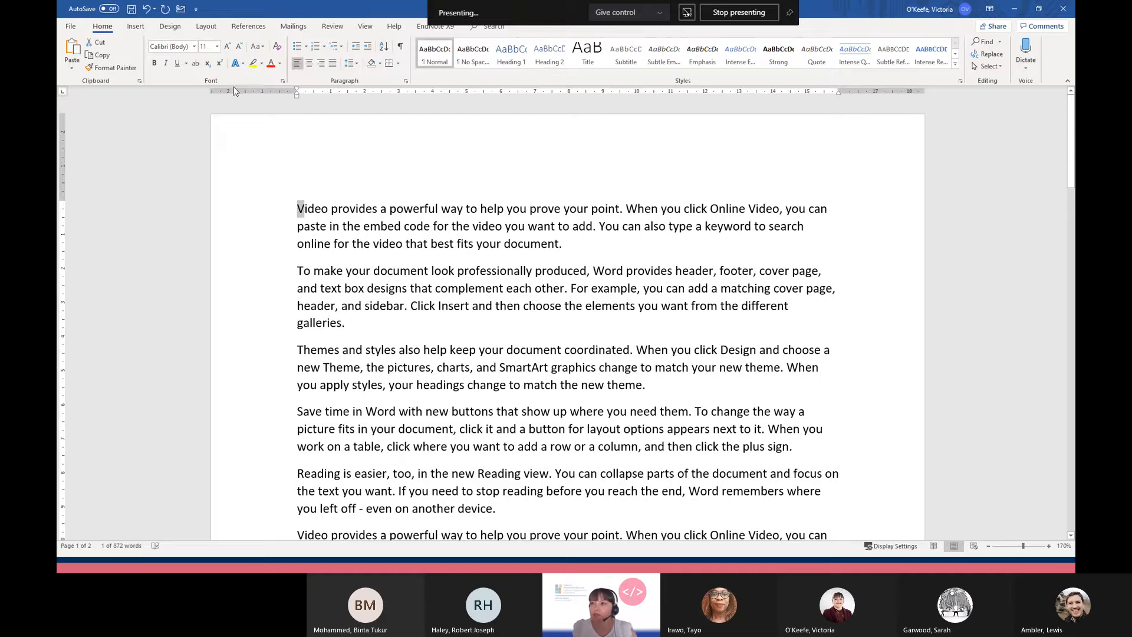
Make the opening V a Dropped capital over 3 lines, keeping the body font
{"action": "left_click", "coordinate": [136, 26]}
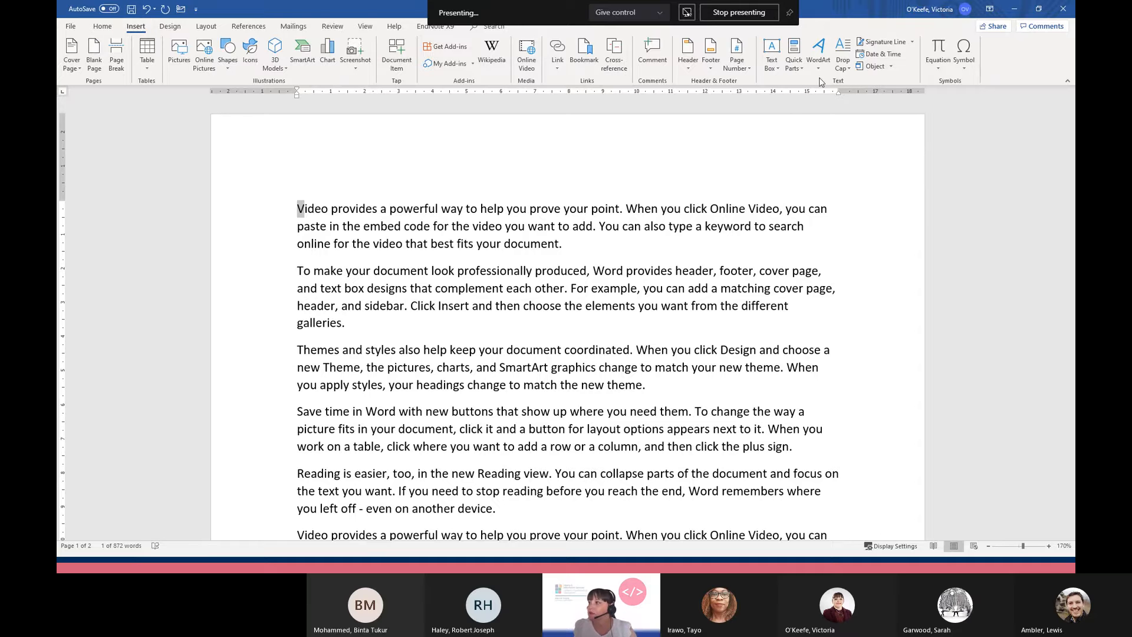
{"action": "mouse_move", "coordinate": [842, 60]}
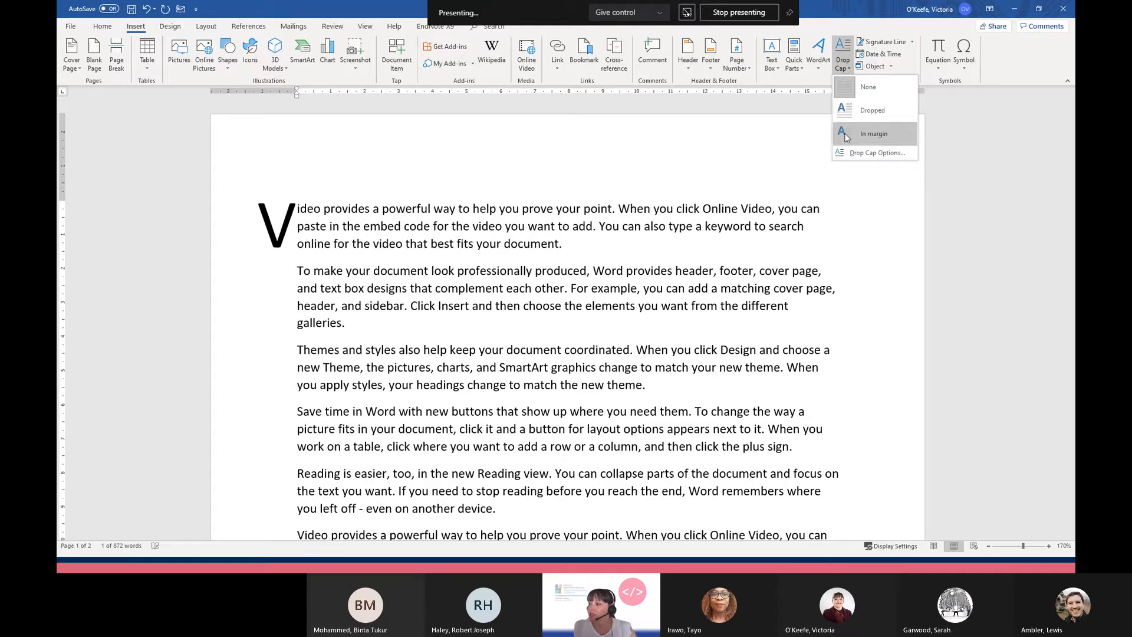
{"action": "left_click", "coordinate": [868, 87]}
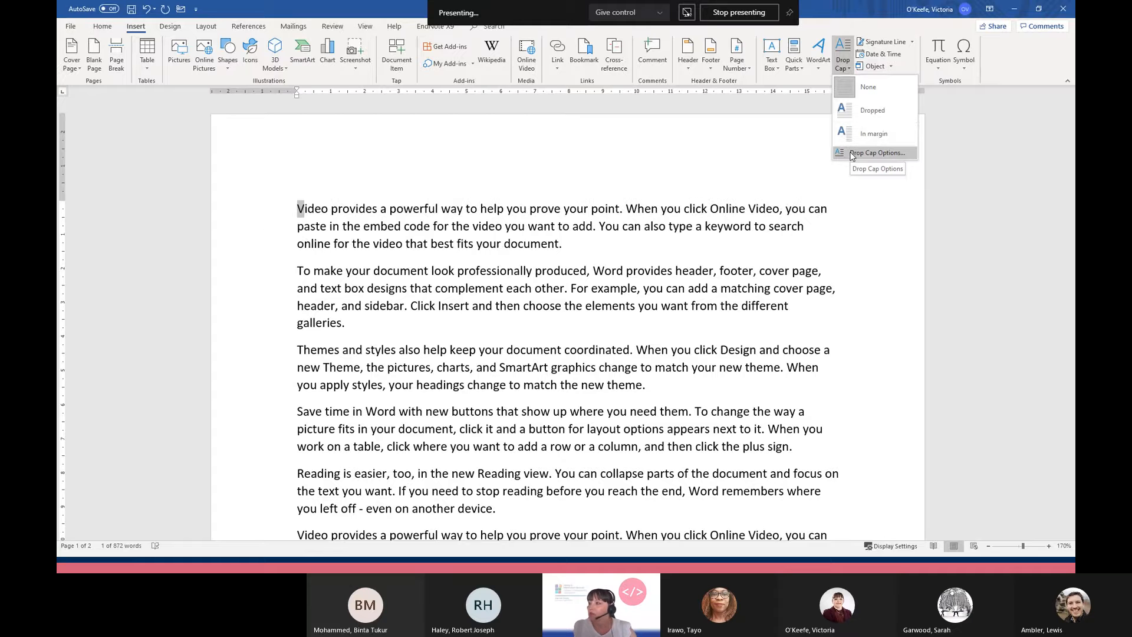
{"action": "left_click", "coordinate": [876, 152]}
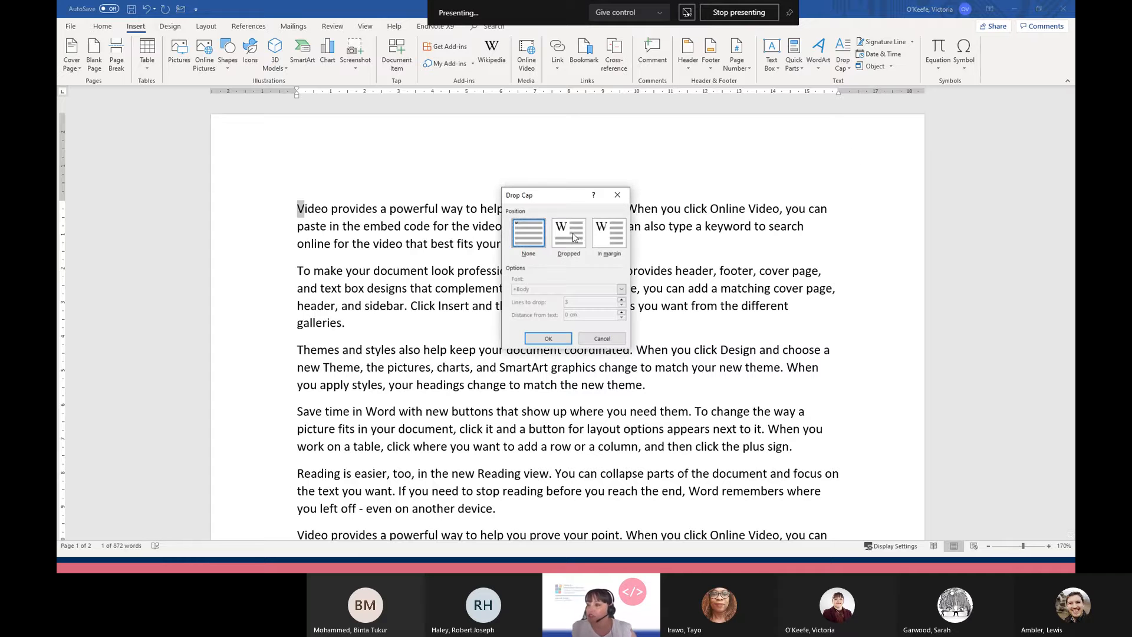
{"action": "left_click", "coordinate": [568, 232]}
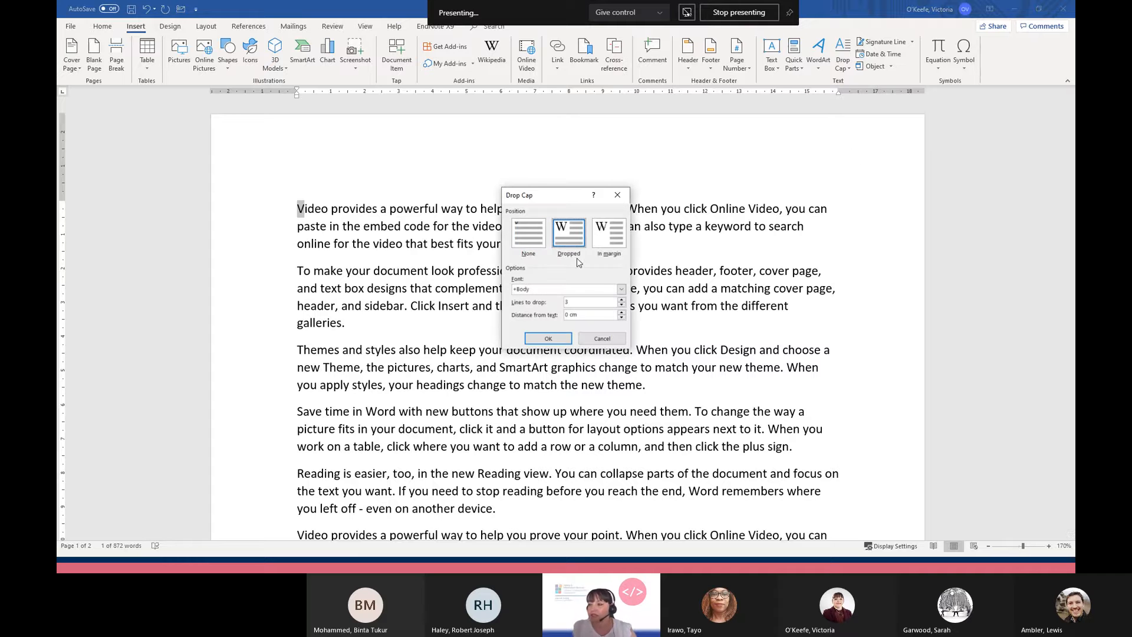
{"action": "left_click", "coordinate": [620, 289]}
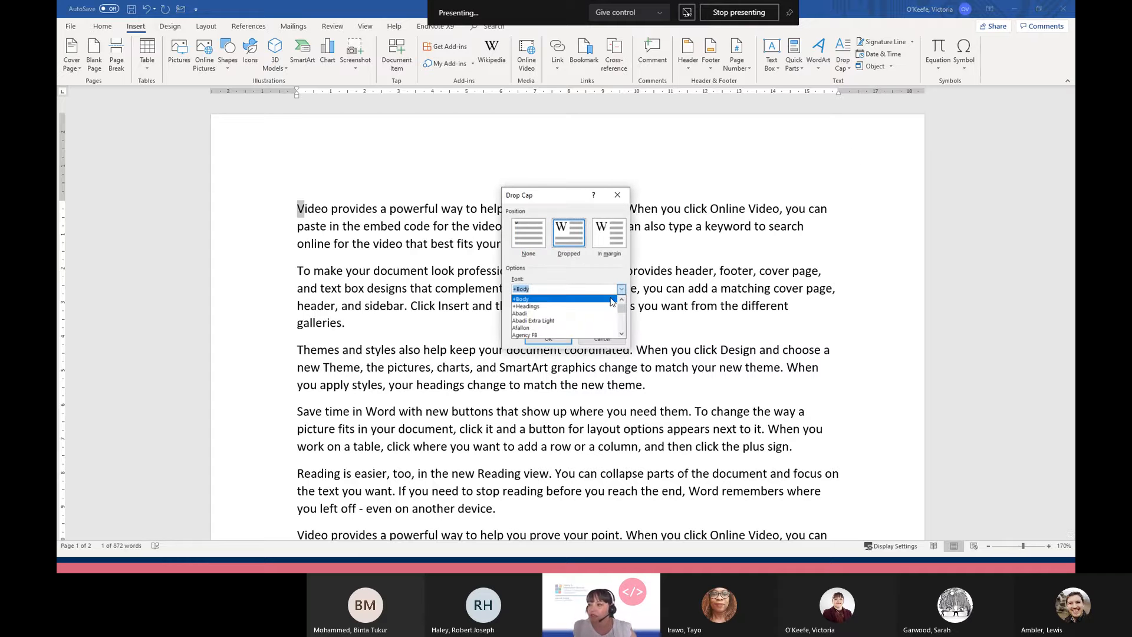
{"action": "left_click", "coordinate": [534, 320]}
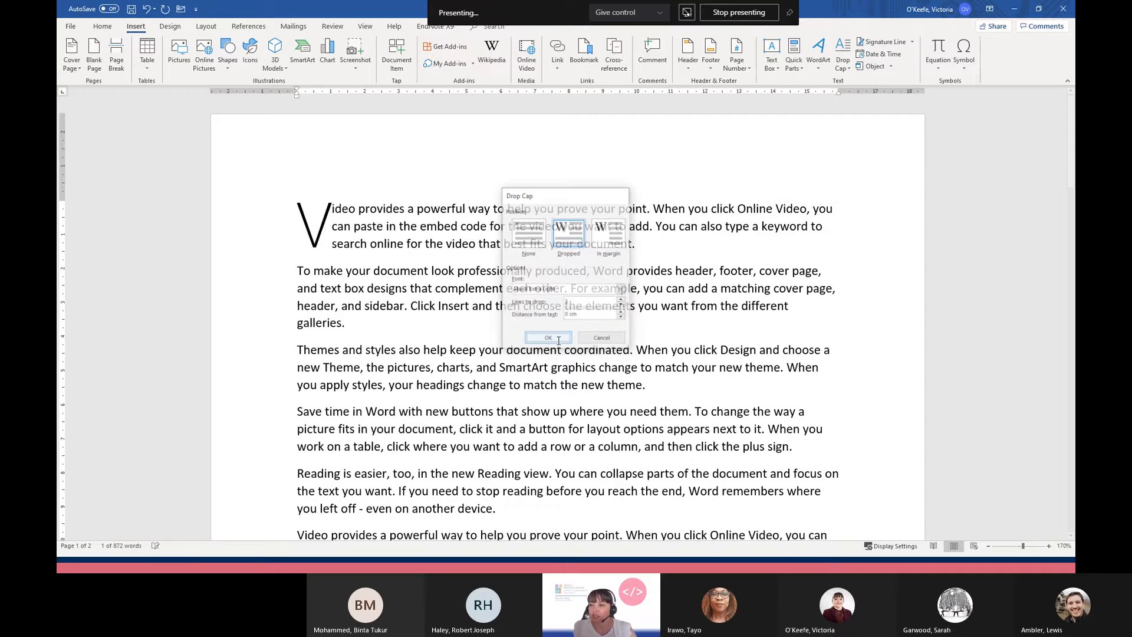
{"action": "left_click", "coordinate": [547, 337]}
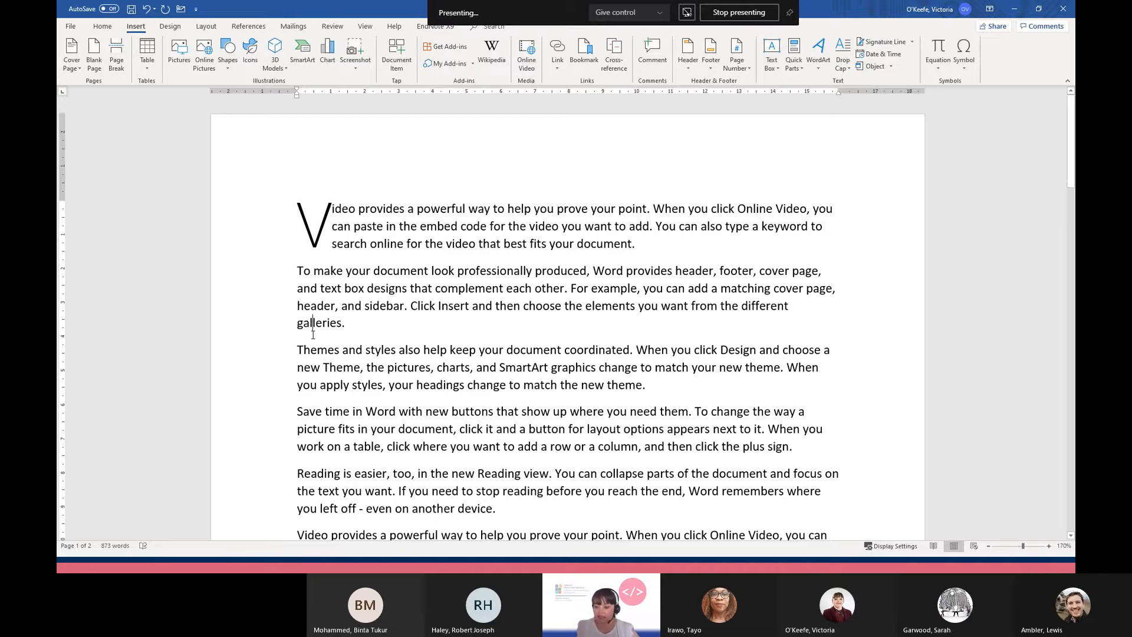
Add blank space after the second paragraph and insert a Microsoft Office signature line there
{"action": "key", "text": "enter"}
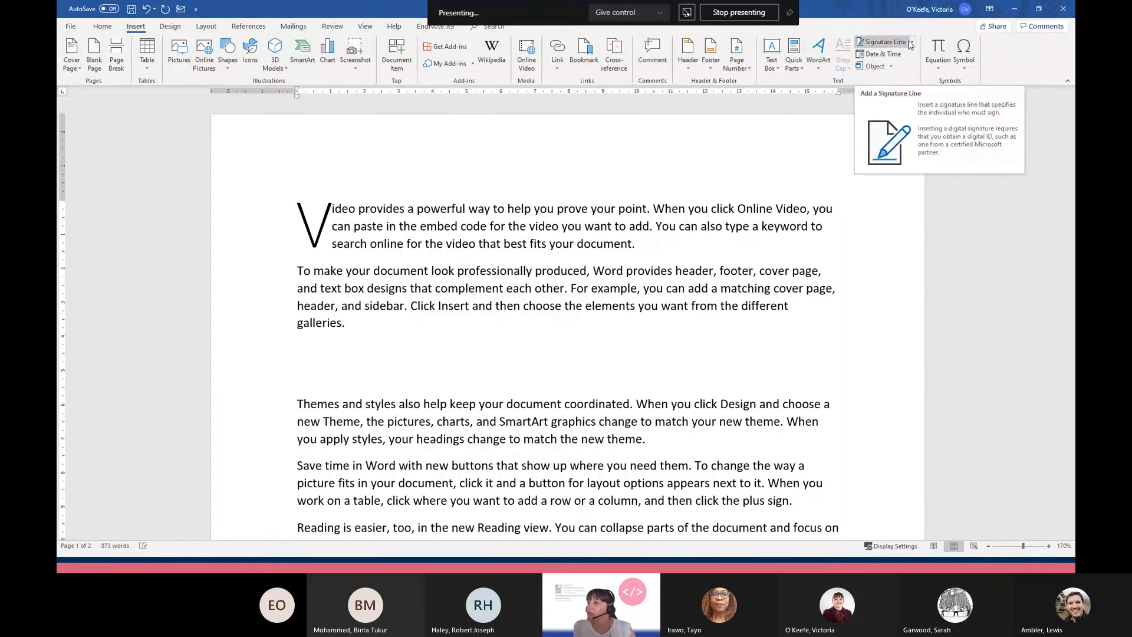
{"action": "left_click", "coordinate": [911, 42]}
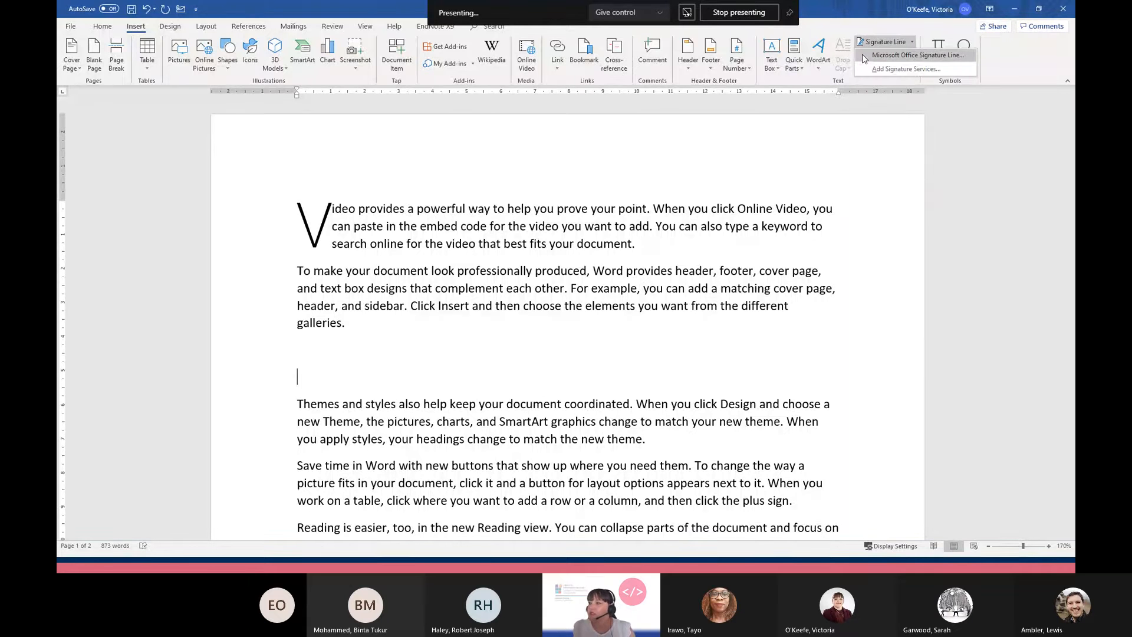
{"action": "left_click", "coordinate": [885, 42]}
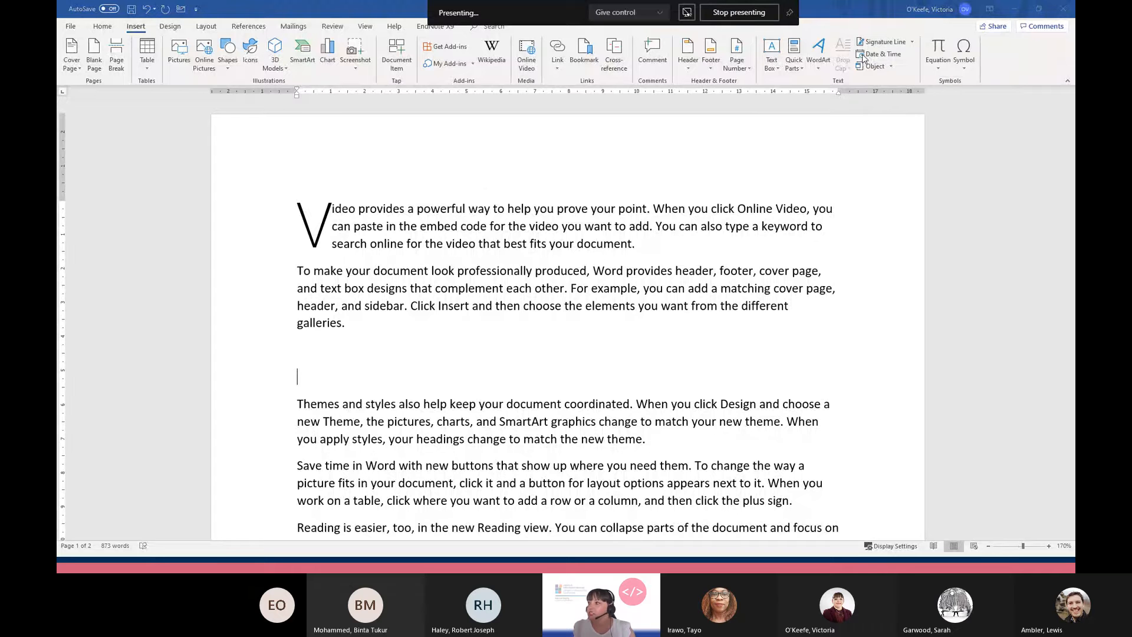
{"action": "left_click", "coordinate": [885, 41]}
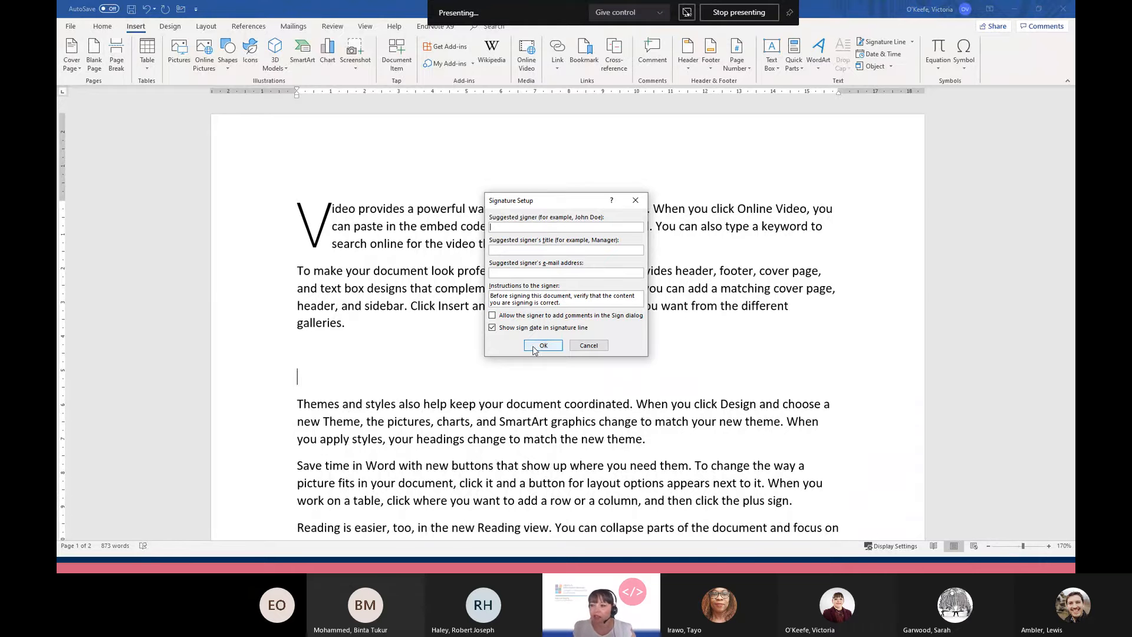
{"action": "left_click", "coordinate": [542, 345]}
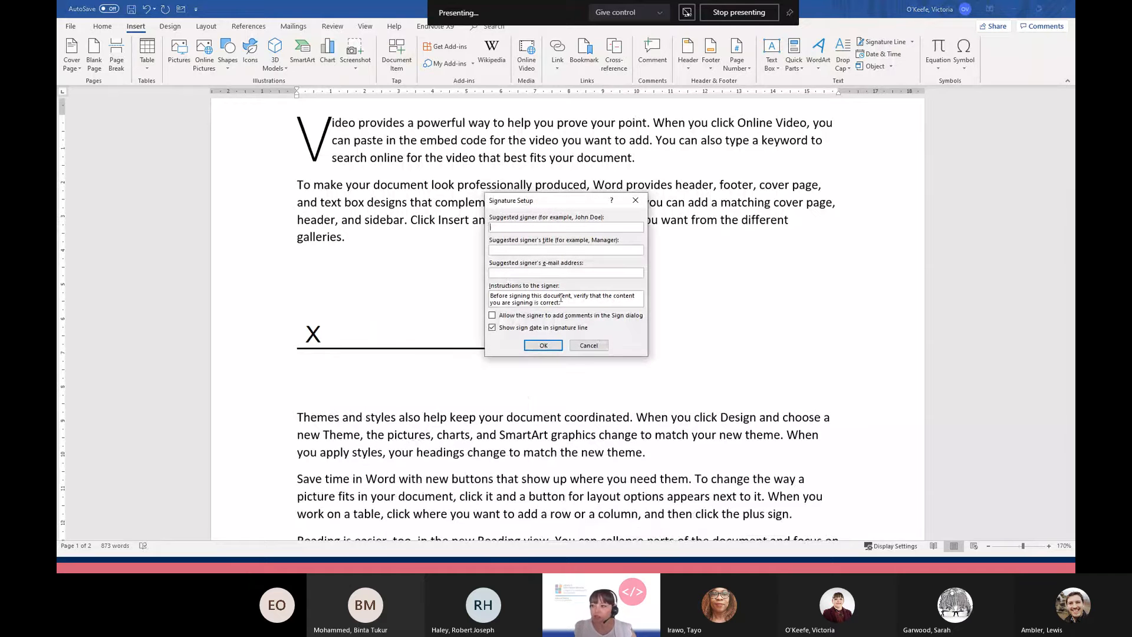
{"action": "left_click", "coordinate": [542, 346]}
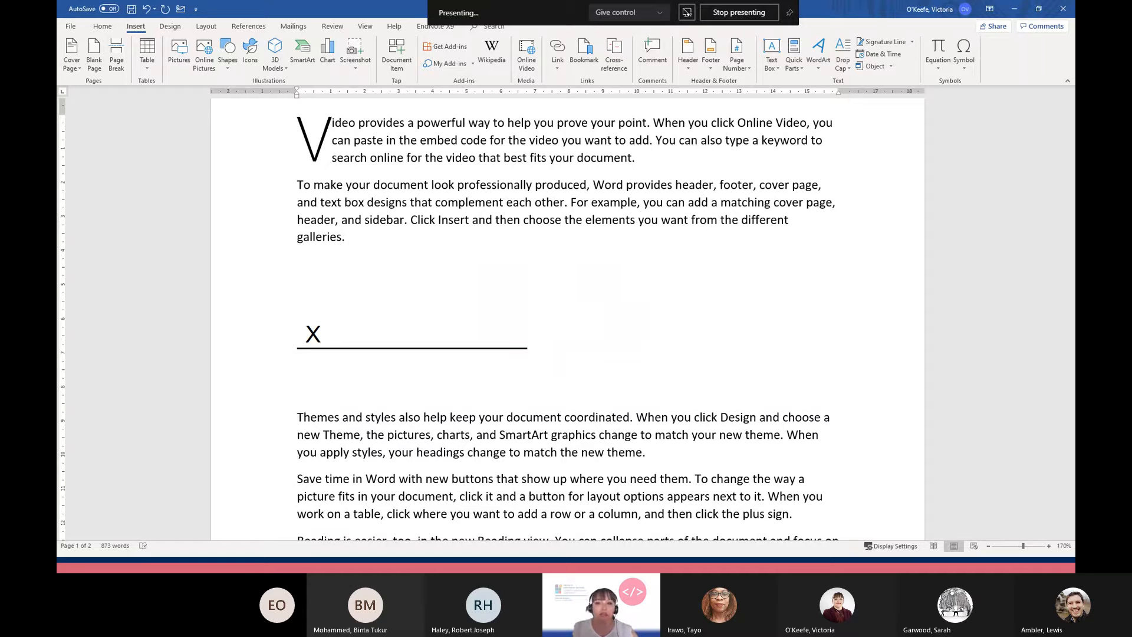
Insert the Grid design from the built-in cover page gallery at the front
{"action": "left_click", "coordinate": [527, 390]}
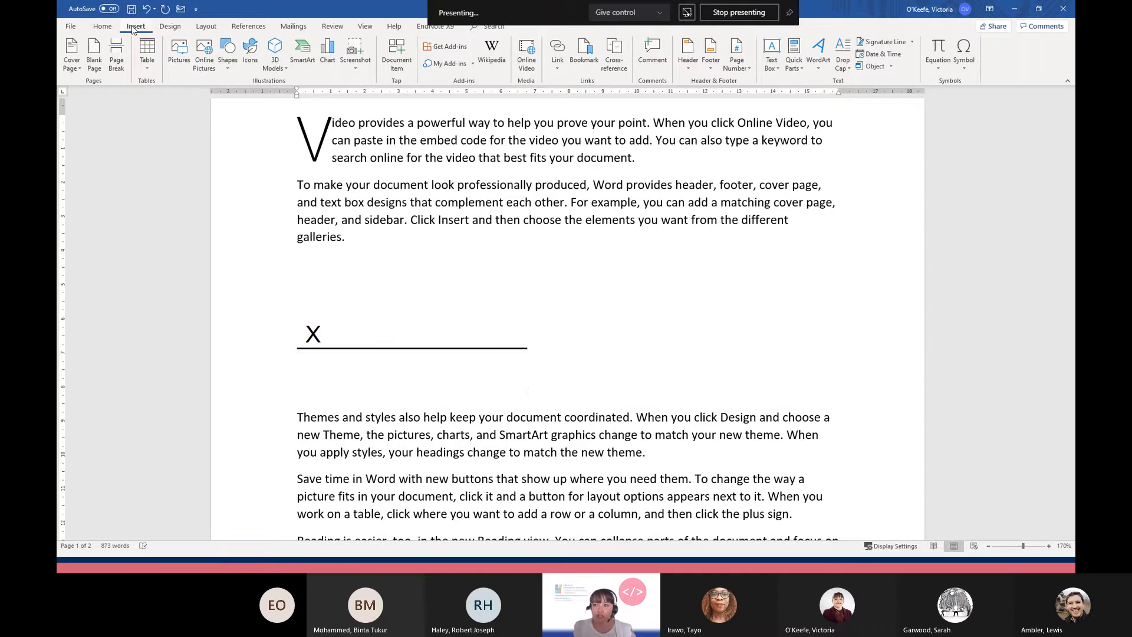
{"action": "left_click", "coordinate": [527, 390]}
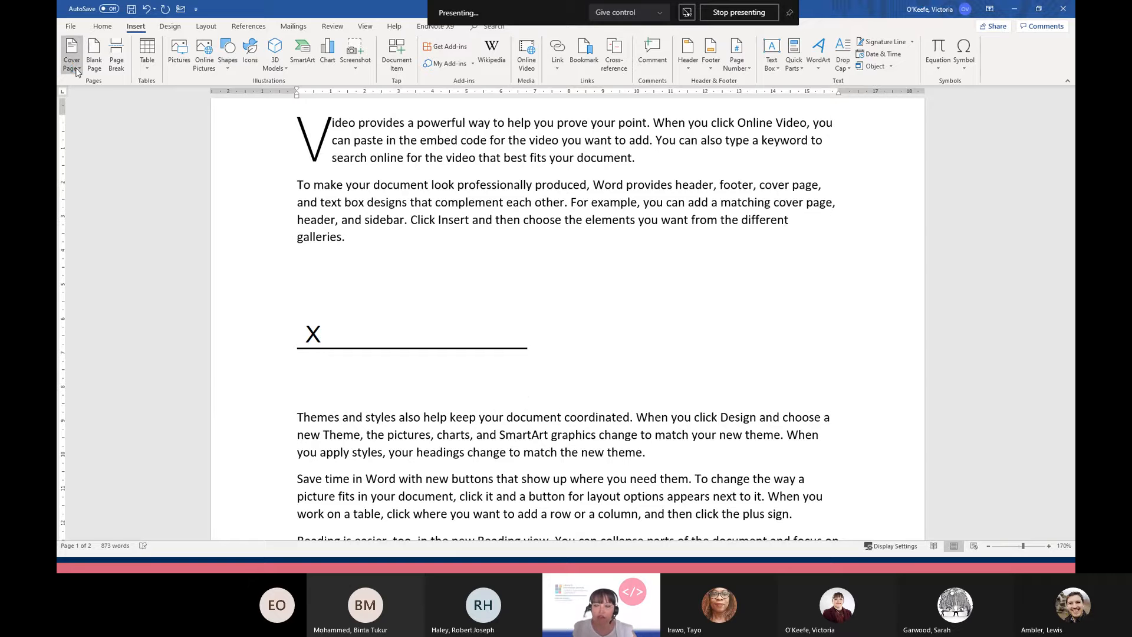
{"action": "left_click", "coordinate": [72, 54]}
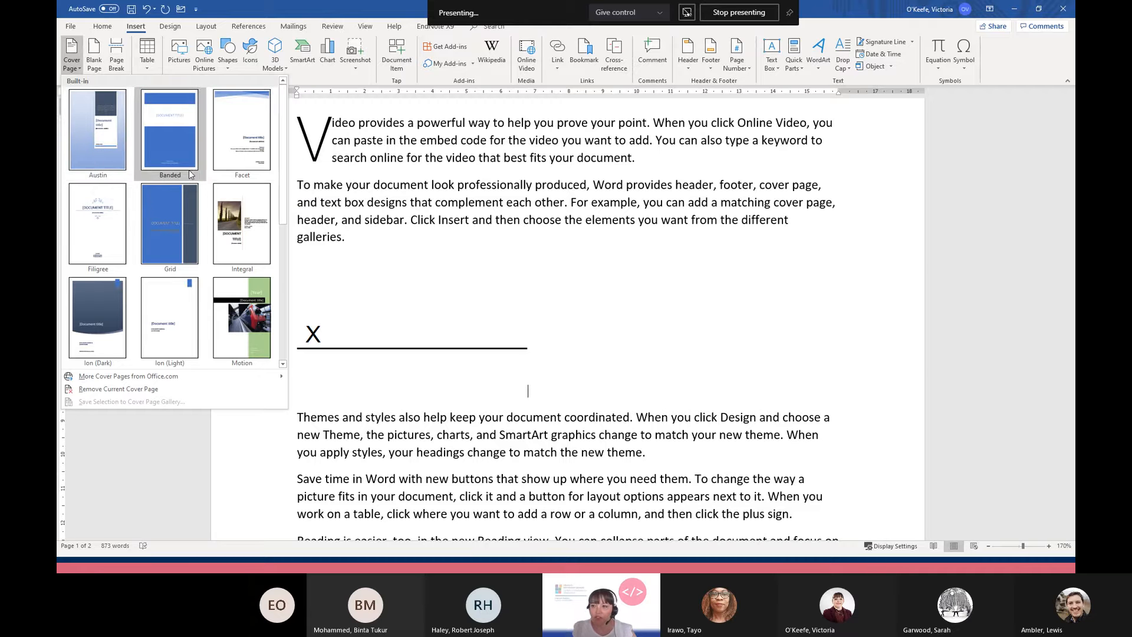
{"action": "mouse_move", "coordinate": [170, 224]}
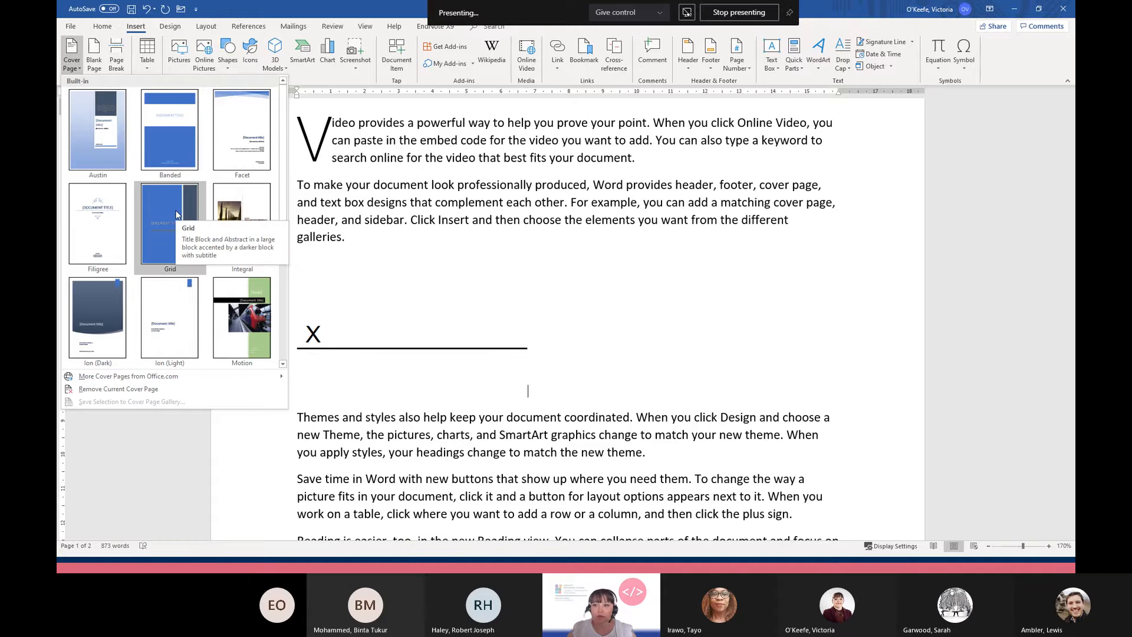
{"action": "left_click", "coordinate": [170, 224]}
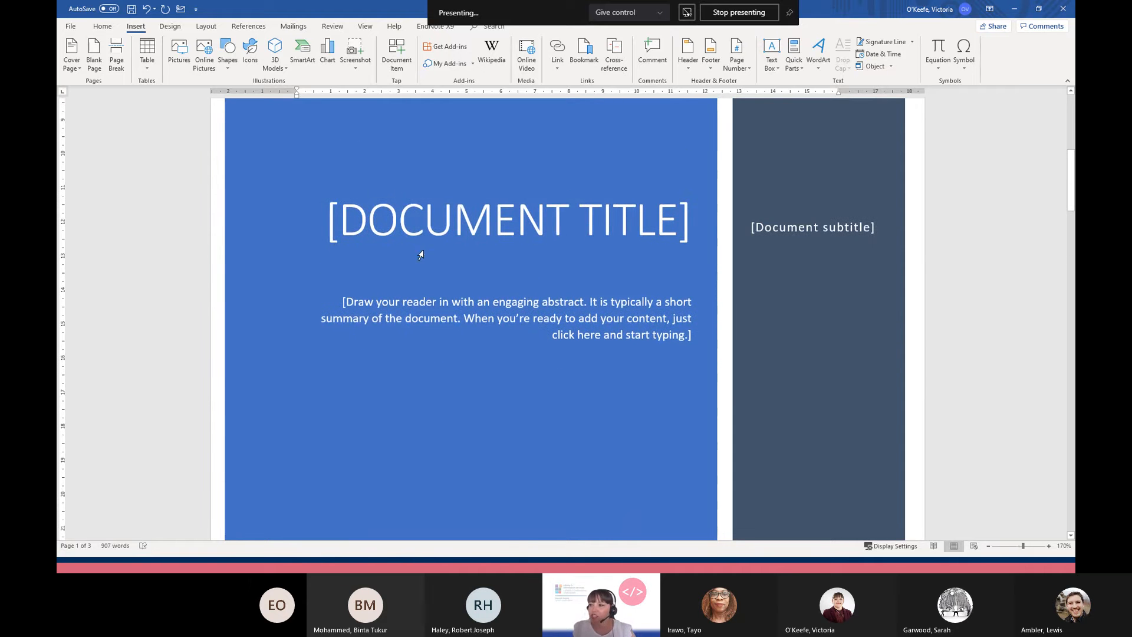
{"action": "left_click", "coordinate": [505, 221]}
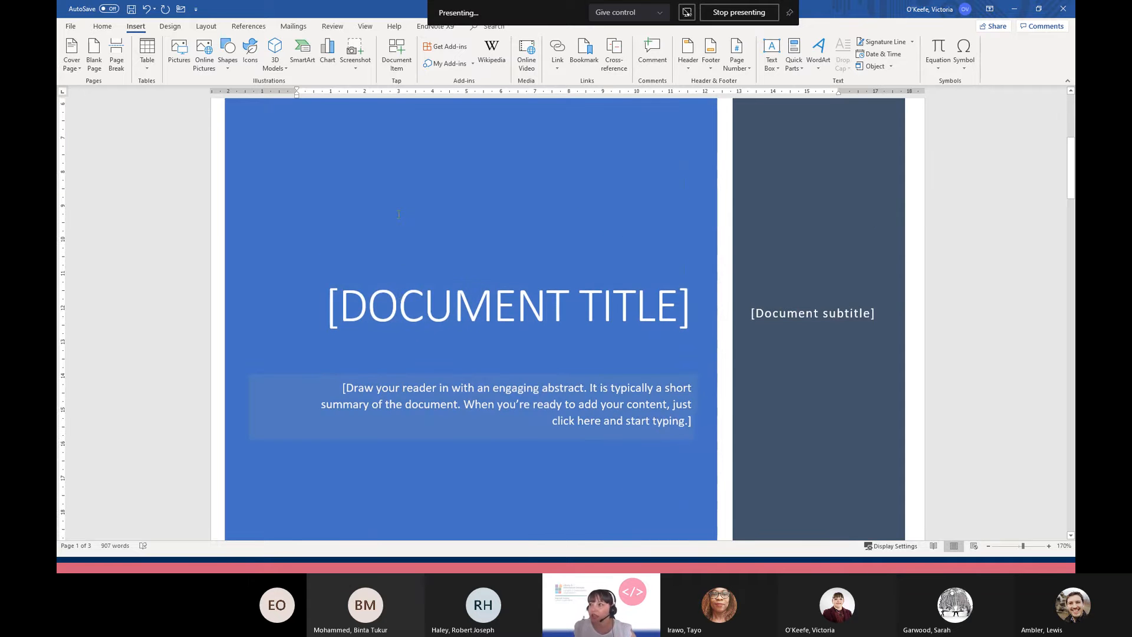
{"action": "left_click", "coordinate": [507, 306]}
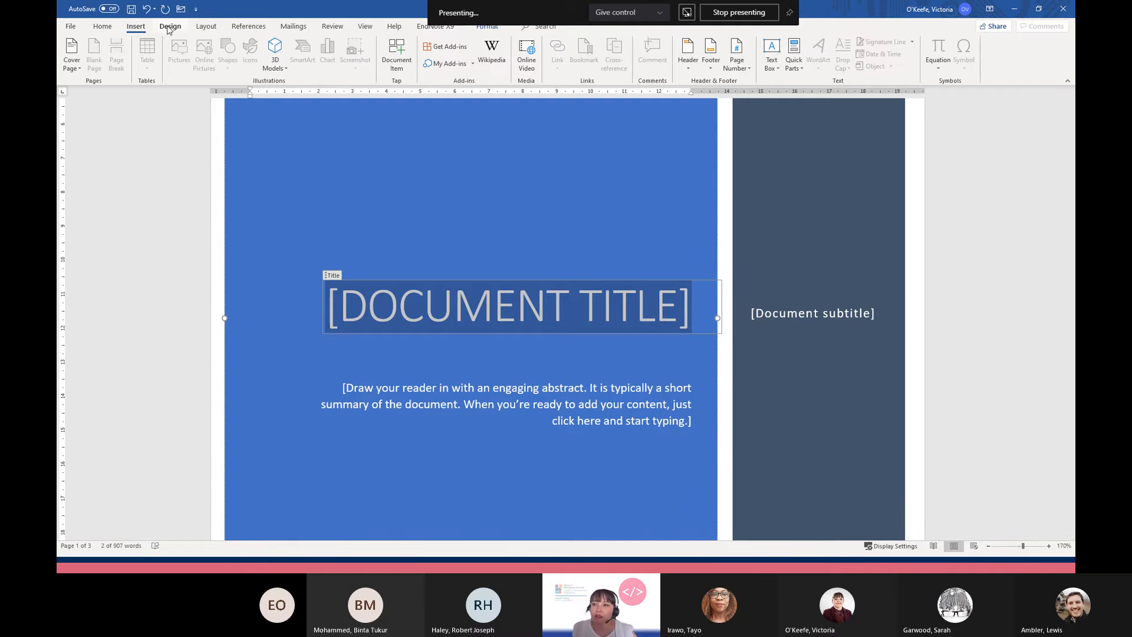
Preview a few document themes and apply the Circuit theme
{"action": "left_click", "coordinate": [170, 26]}
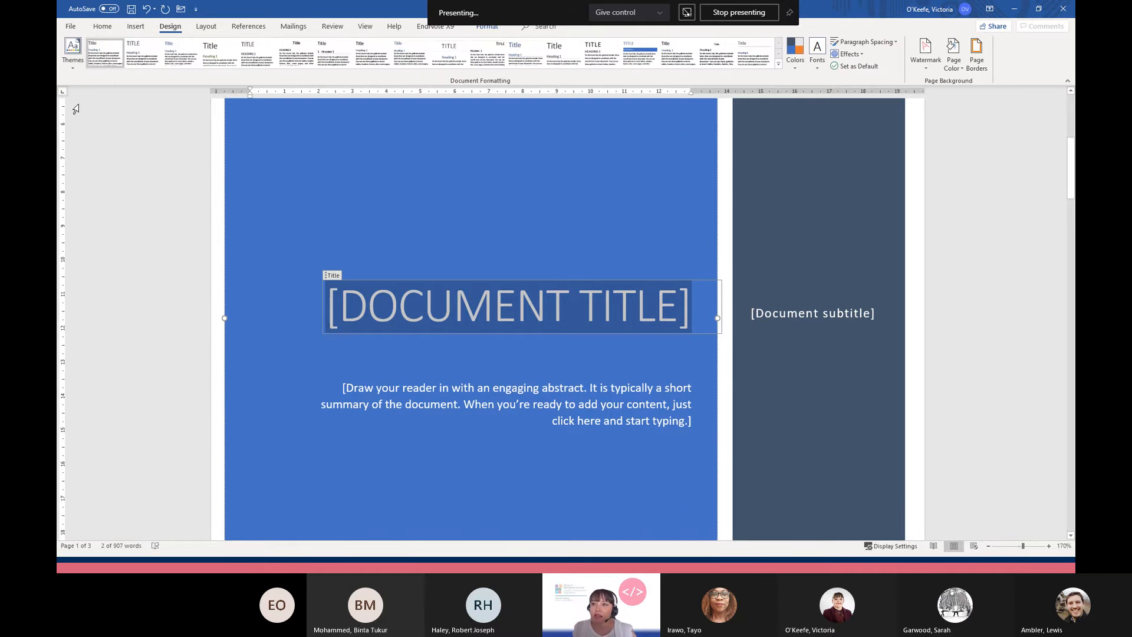
{"action": "left_click", "coordinate": [72, 52]}
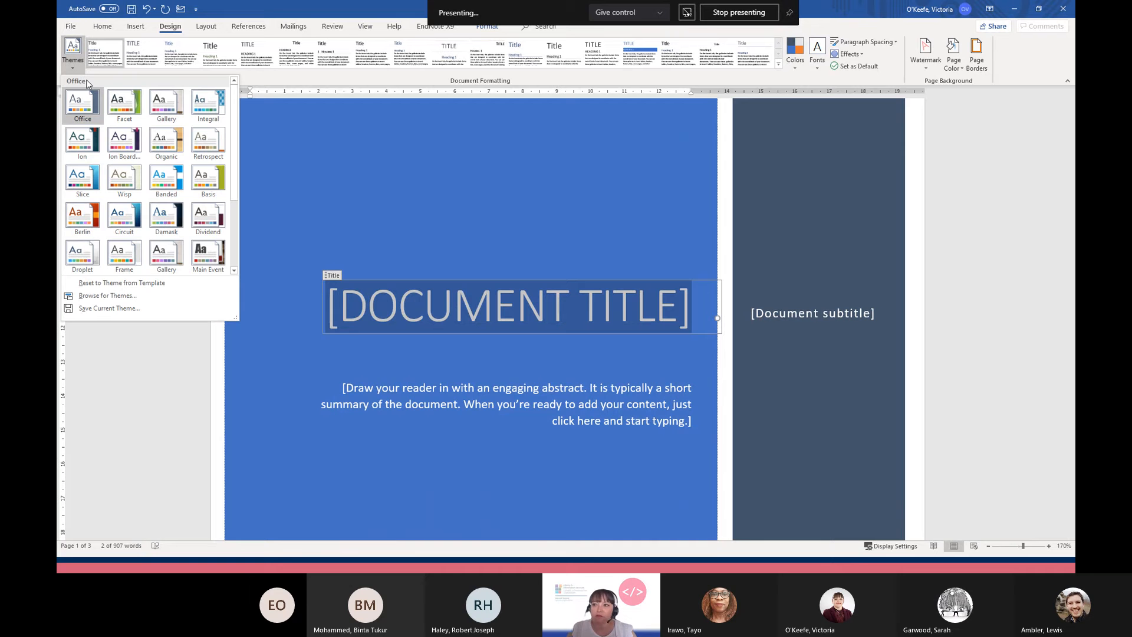
{"action": "left_click", "coordinate": [166, 181]}
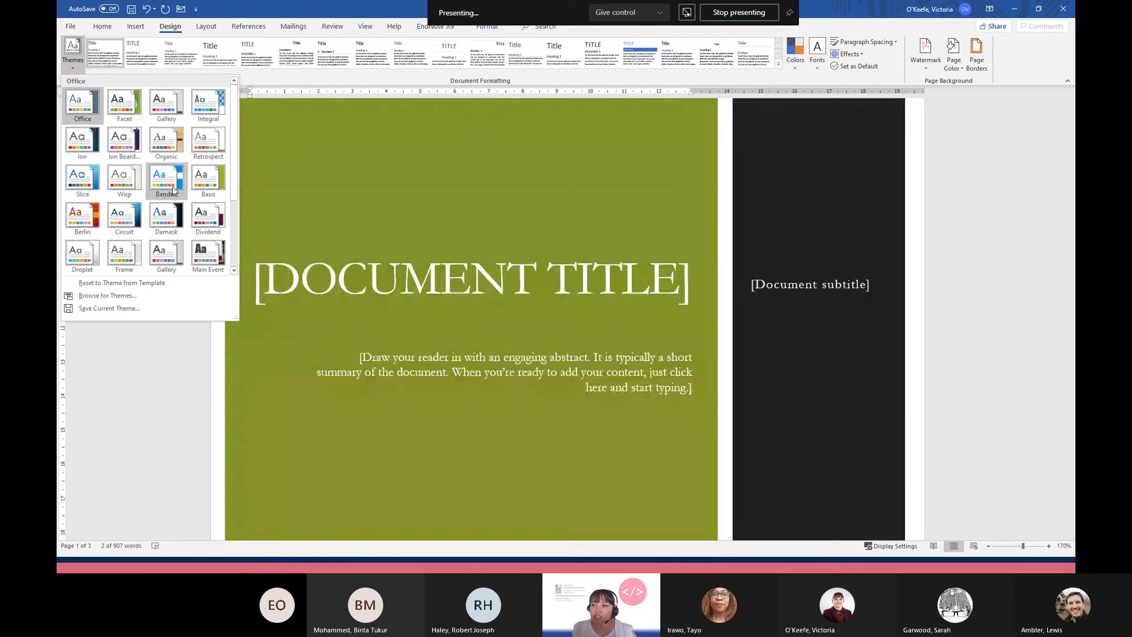
{"action": "left_click", "coordinate": [165, 252]}
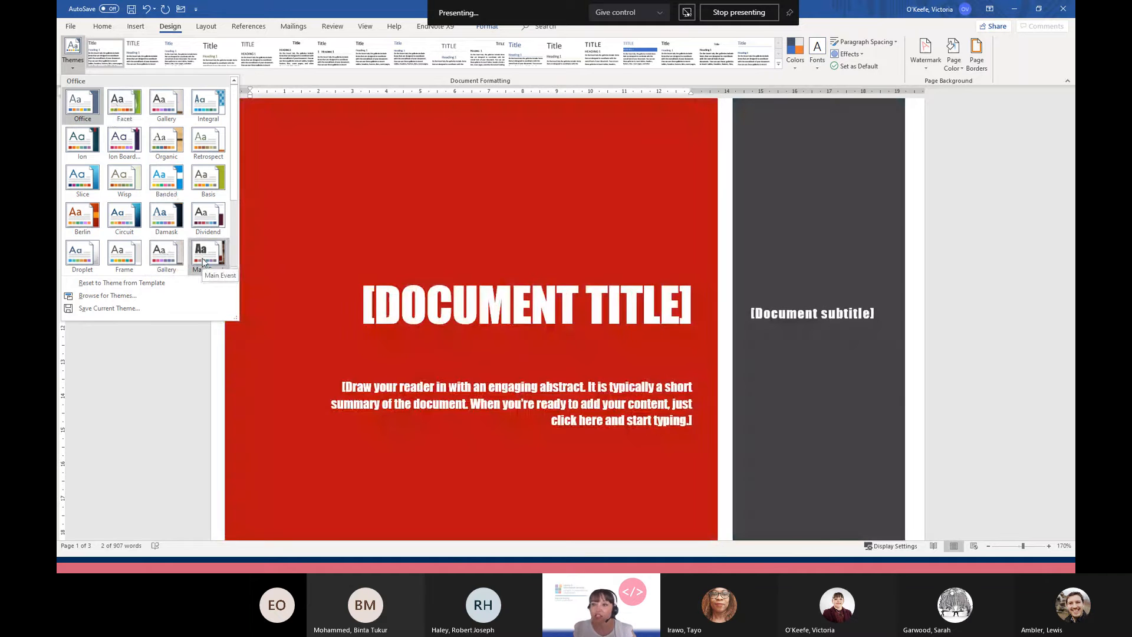
{"action": "left_click", "coordinate": [208, 253]}
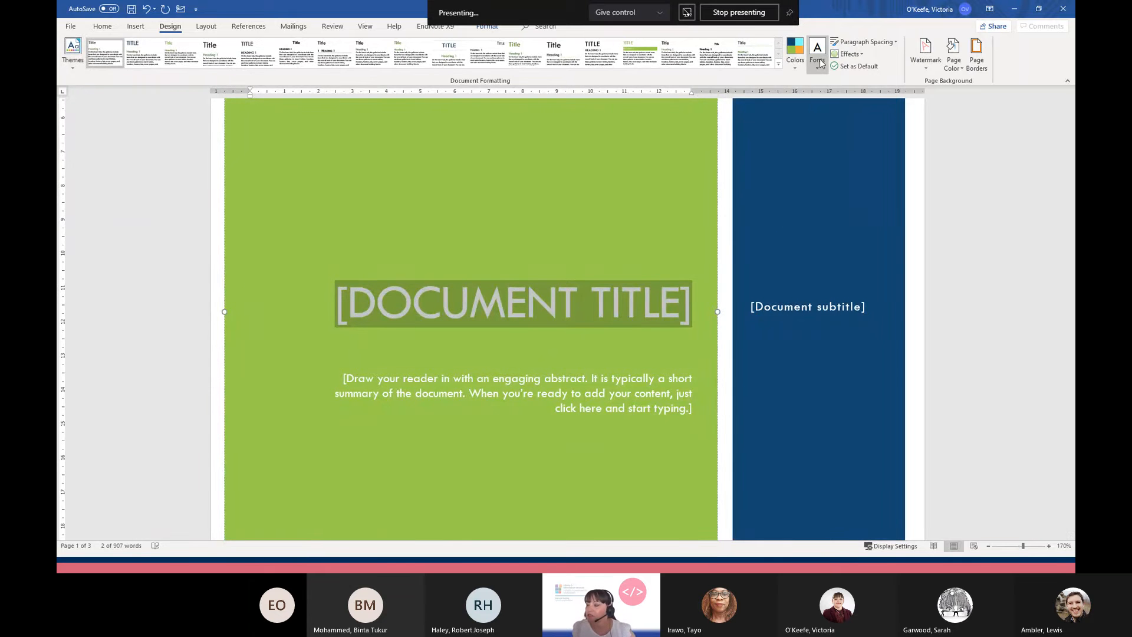
{"action": "mouse_move", "coordinate": [816, 48]}
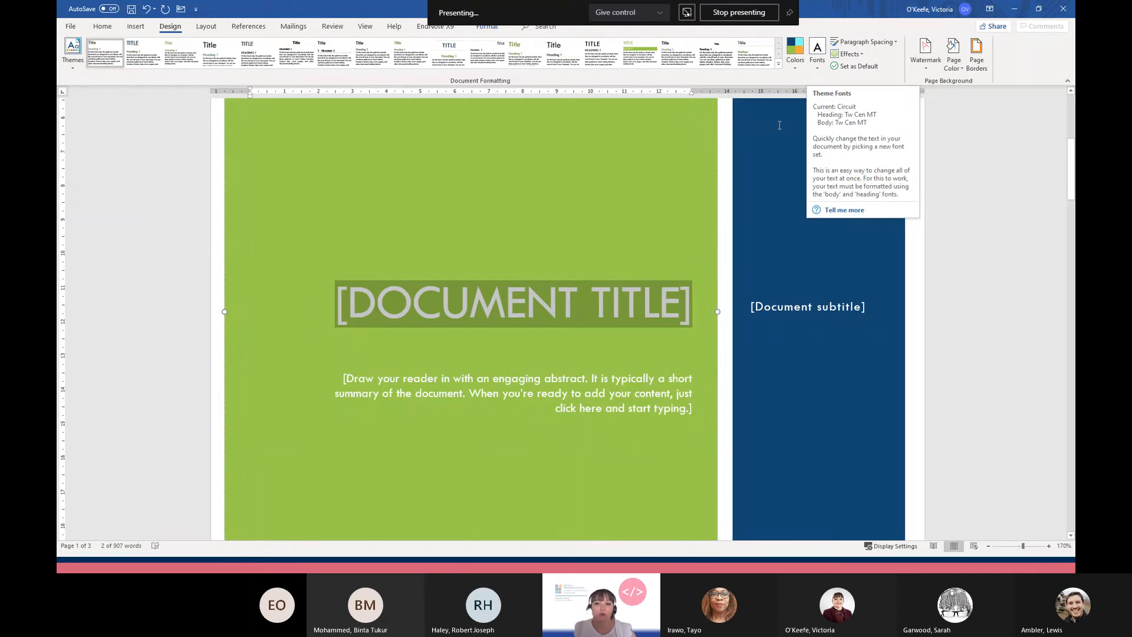
{"action": "mouse_move", "coordinate": [780, 125]}
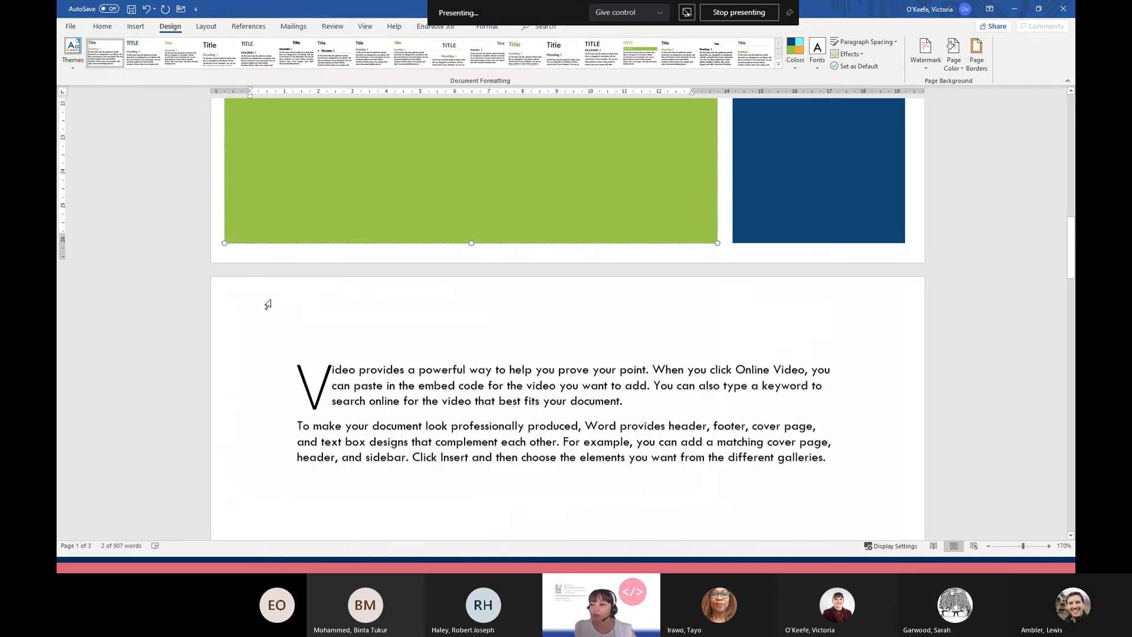
Apply the DRAFT 2 watermark from the Disclaimers group behind the pages
{"action": "scroll", "scroll_direction": "down", "scroll_amount": 3}
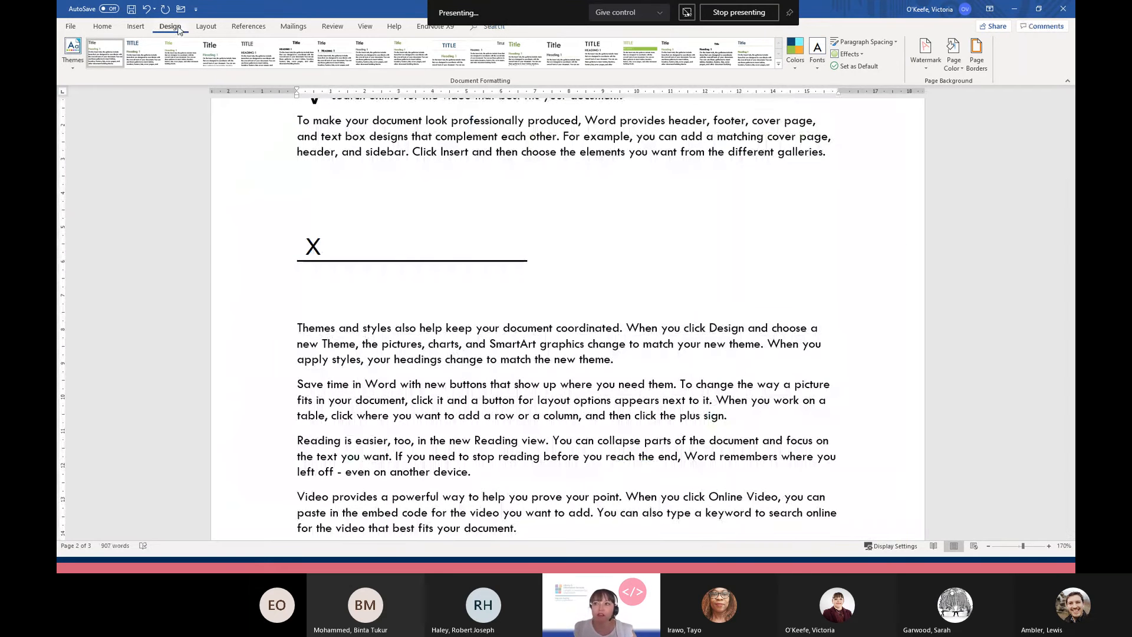
{"action": "mouse_move", "coordinate": [765, 189]}
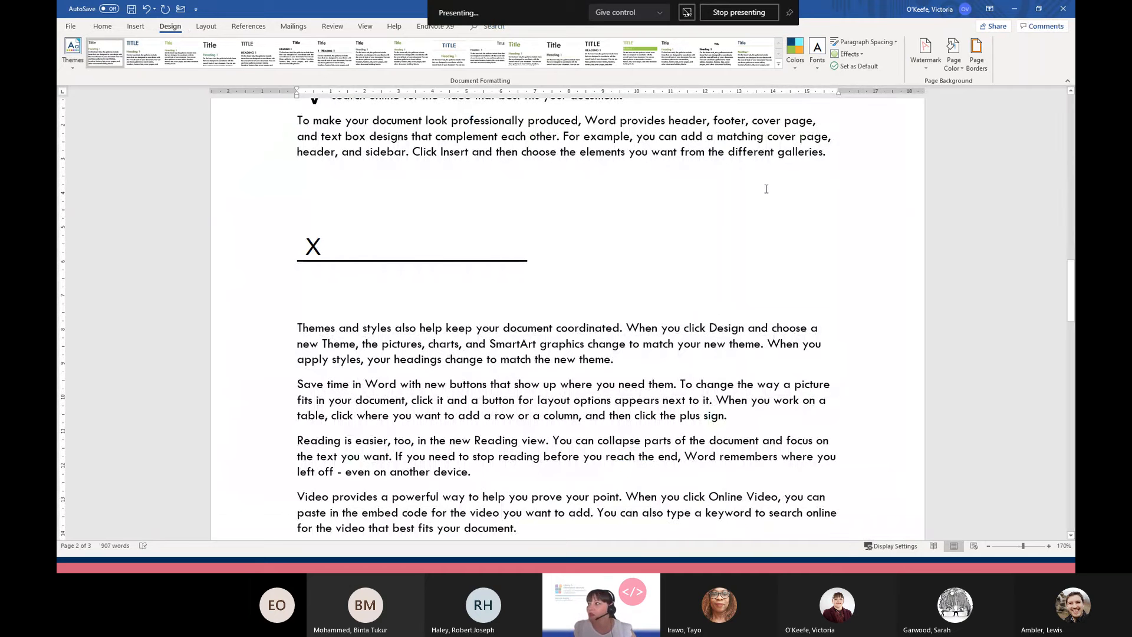
{"action": "mouse_move", "coordinate": [955, 85]}
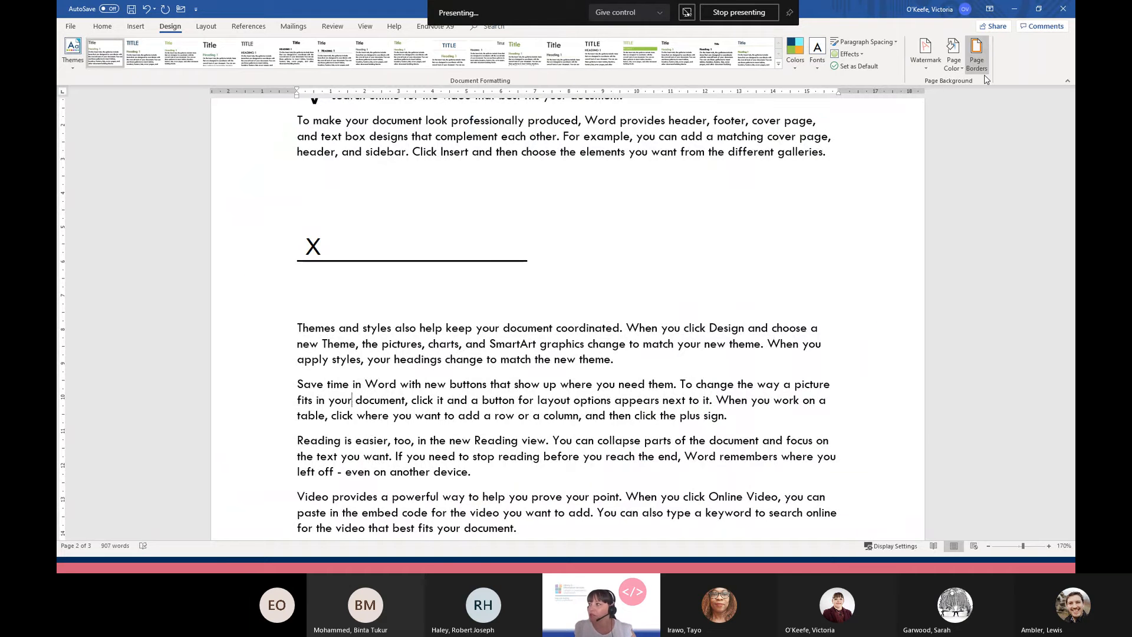
{"action": "left_click", "coordinate": [926, 52]}
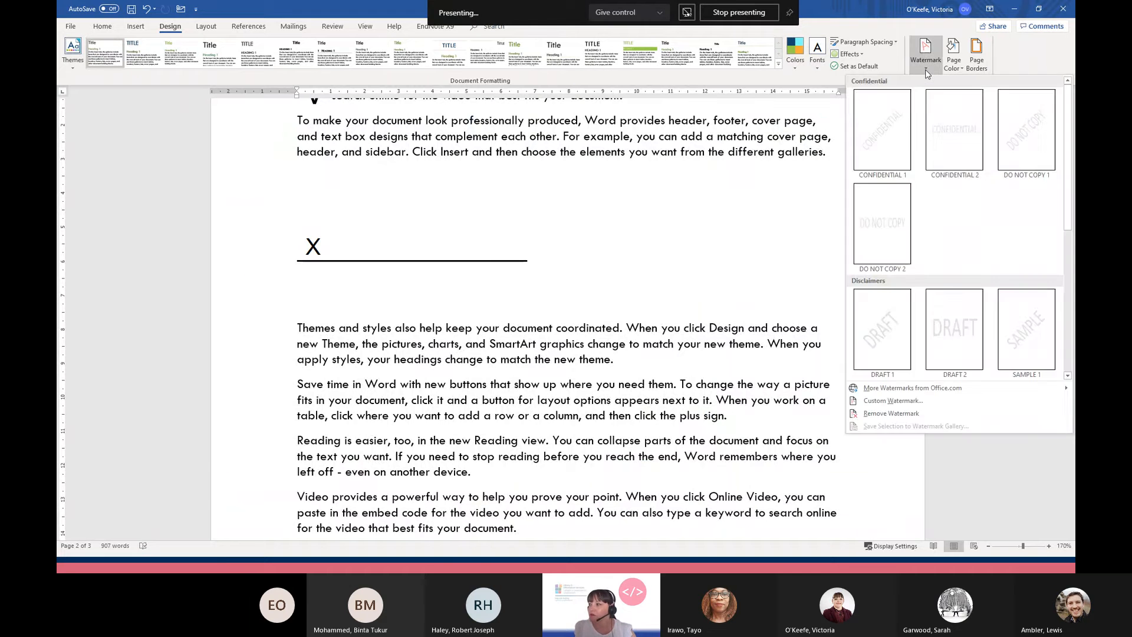
{"action": "mouse_move", "coordinate": [883, 130]}
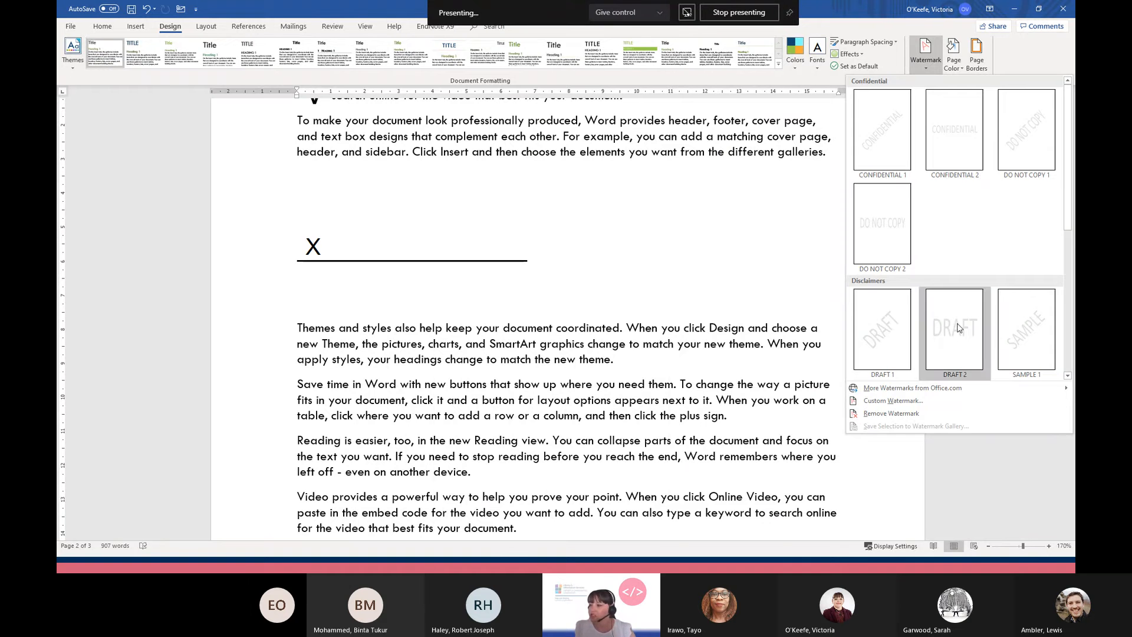
{"action": "left_click", "coordinate": [953, 329]}
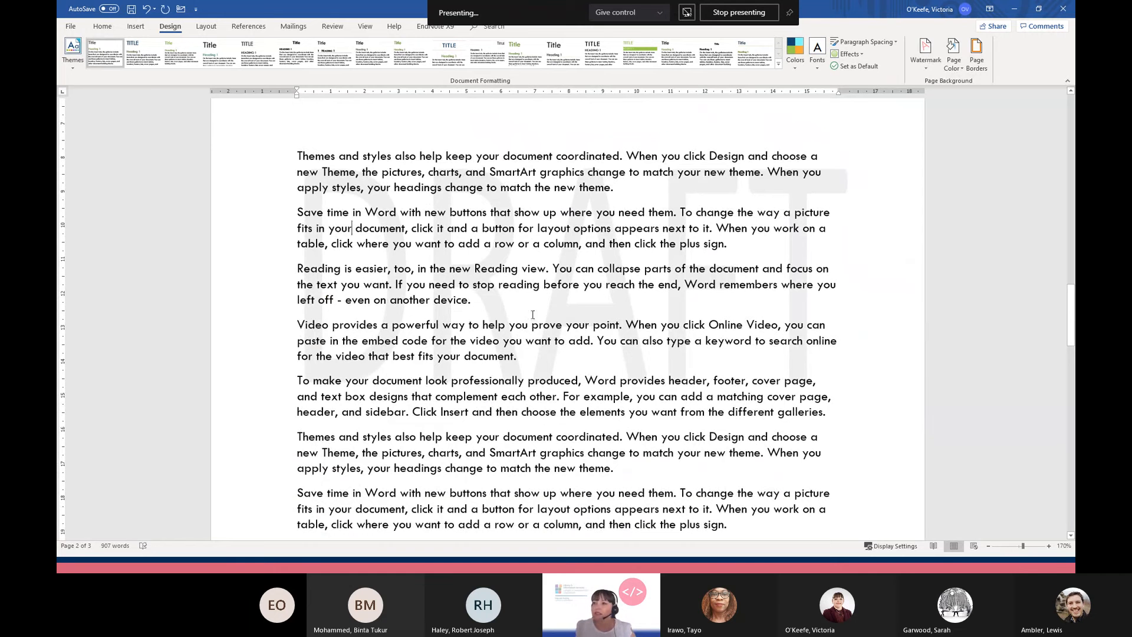
{"action": "left_click", "coordinate": [925, 54]}
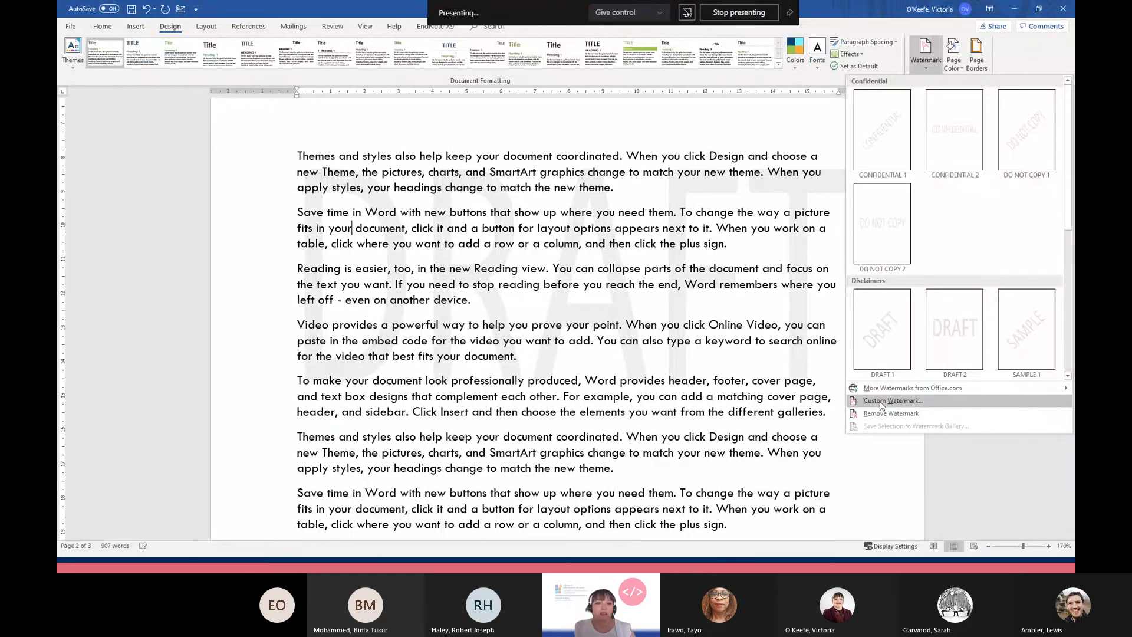
Set a custom picture watermark using the mobile devices image with Washout unticked, and apply it
{"action": "left_click", "coordinate": [894, 401]}
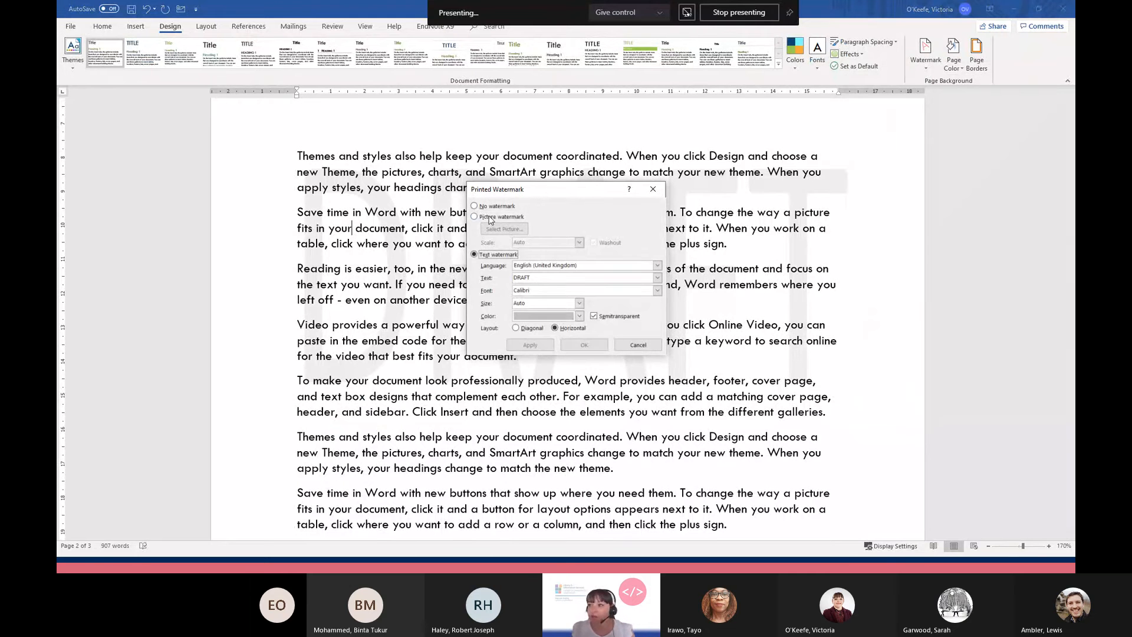
{"action": "left_click", "coordinate": [474, 217]}
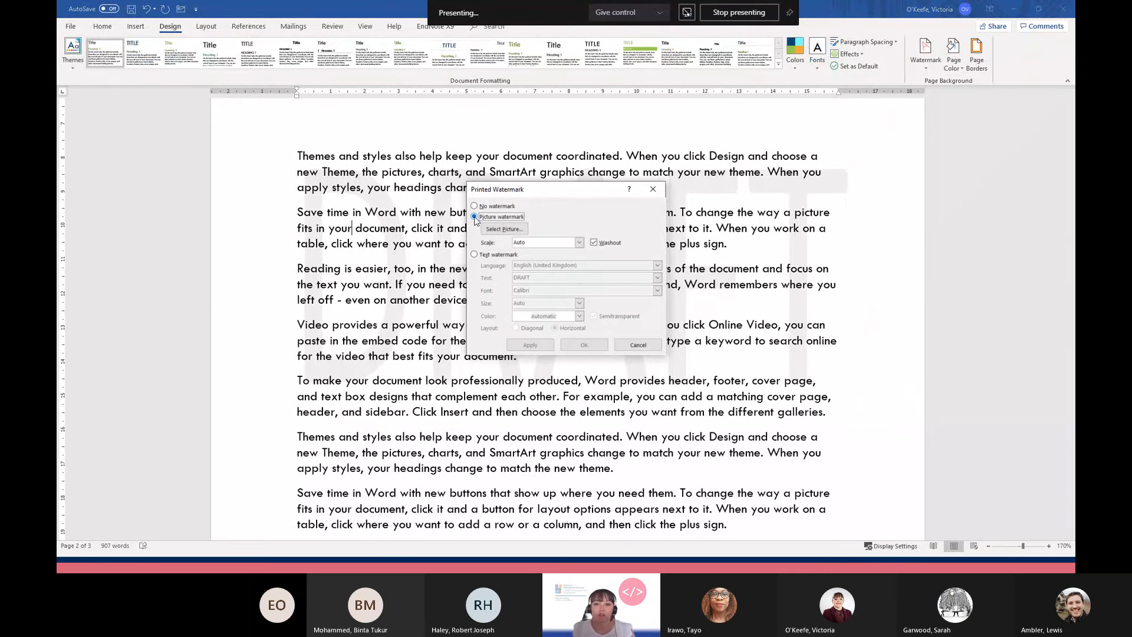
{"action": "left_click", "coordinate": [504, 227]}
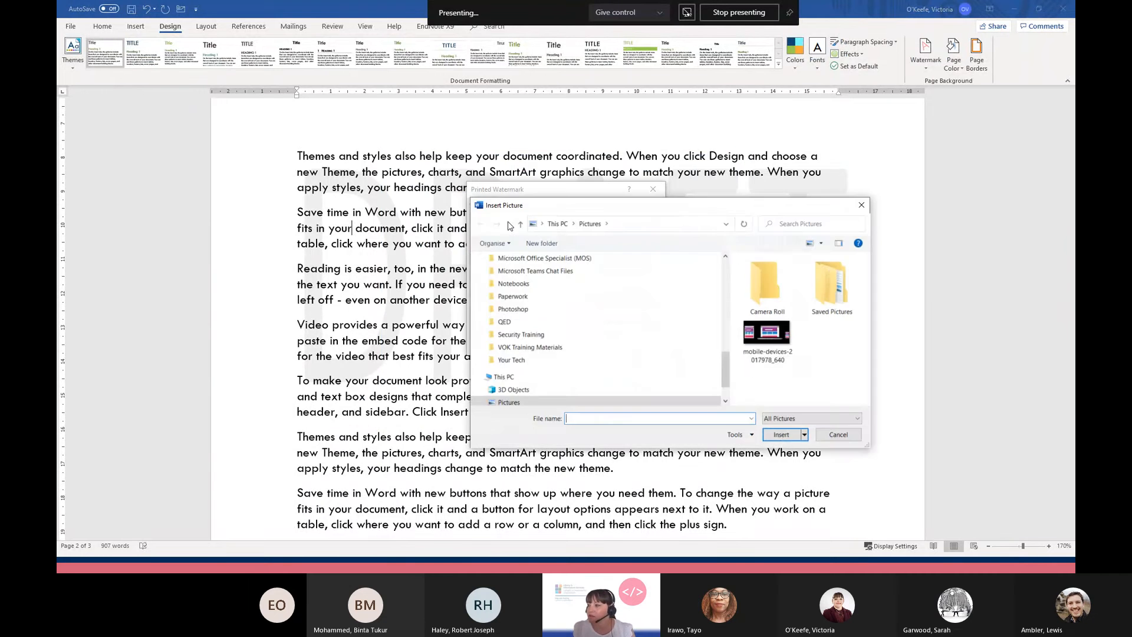
{"action": "left_click", "coordinate": [781, 434]}
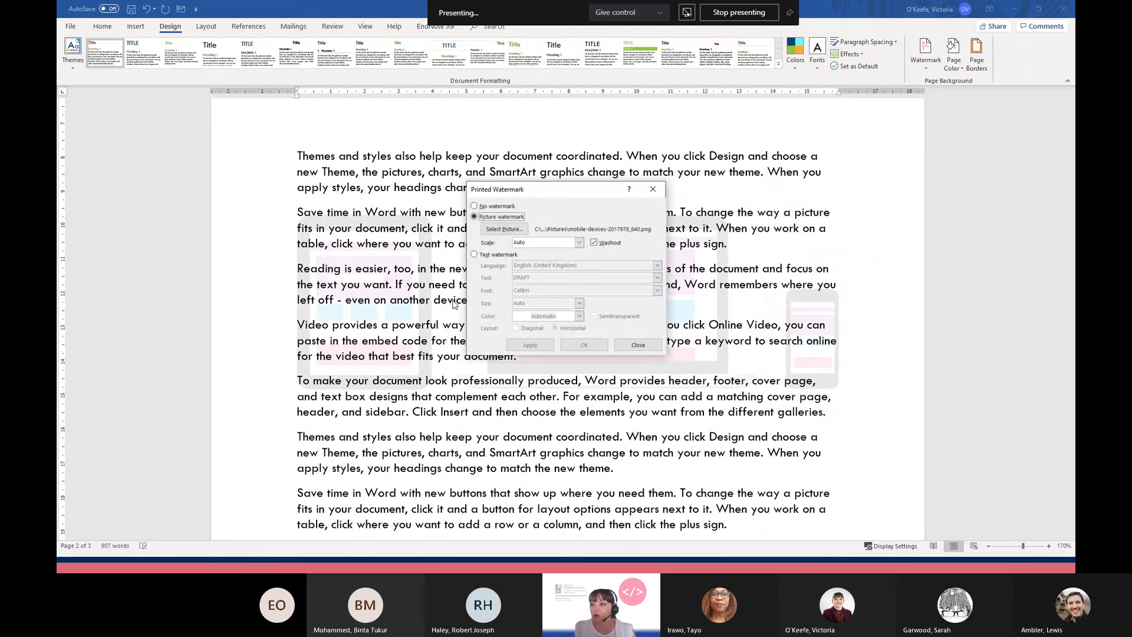
{"action": "mouse_move", "coordinate": [814, 347]}
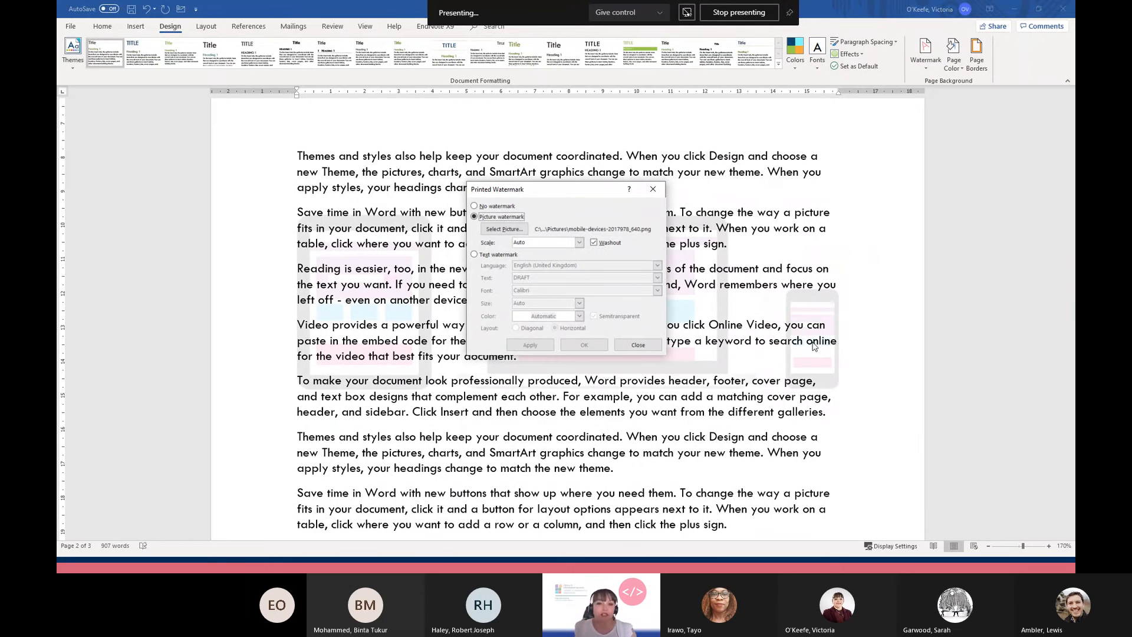
{"action": "left_click", "coordinate": [593, 242]}
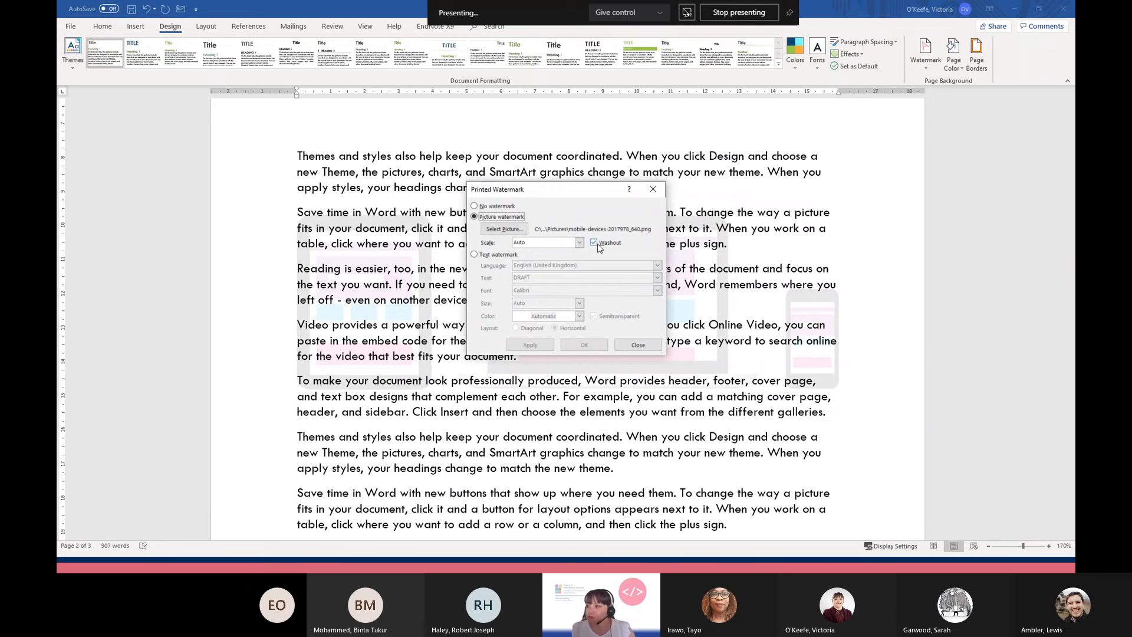
{"action": "mouse_move", "coordinate": [597, 245]}
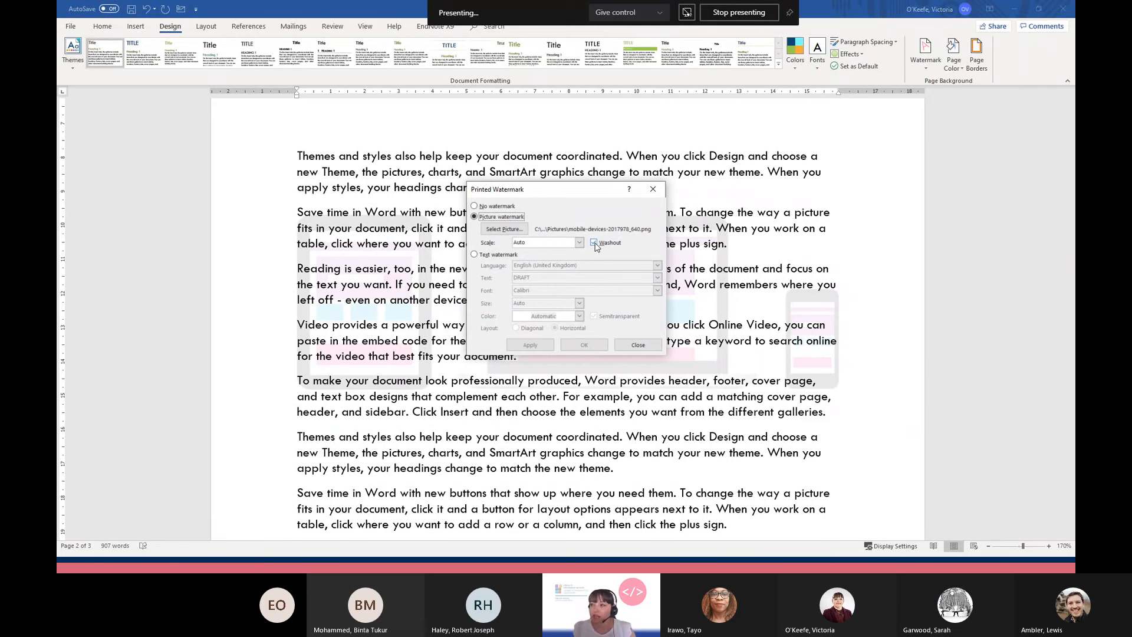
{"action": "left_click", "coordinate": [593, 242]}
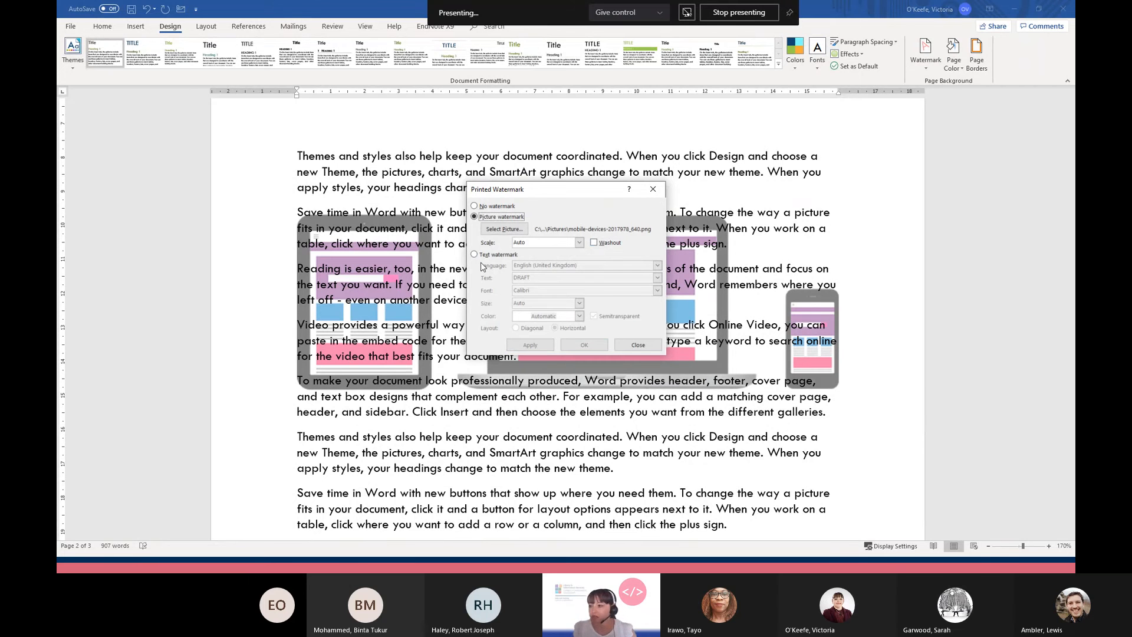
{"action": "left_click", "coordinate": [638, 344]}
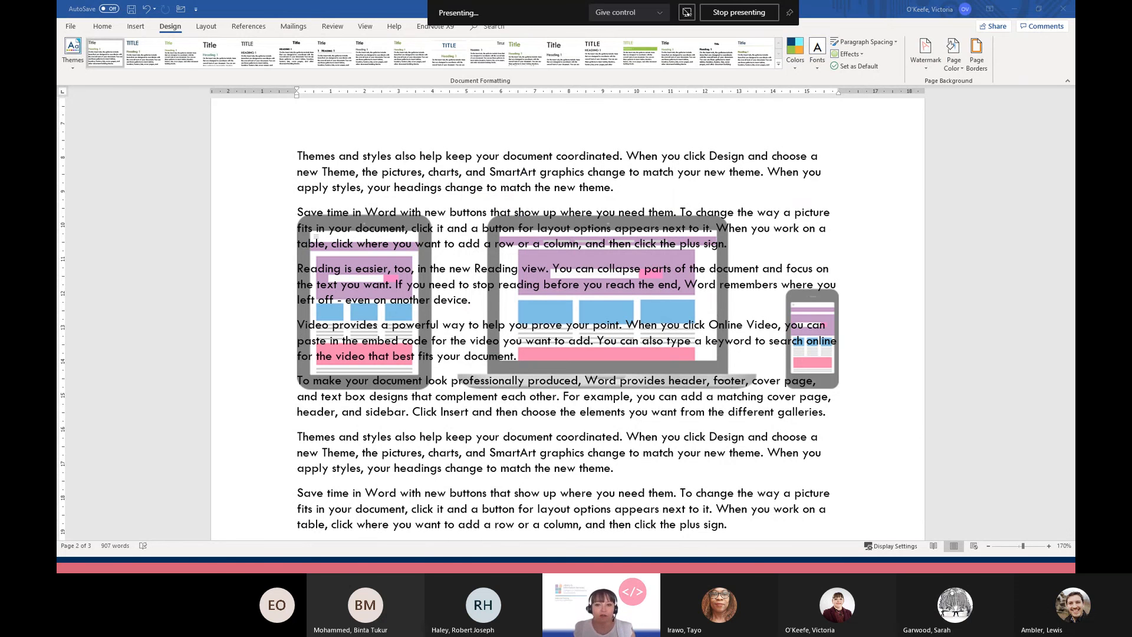
{"action": "left_click", "coordinate": [739, 12]}
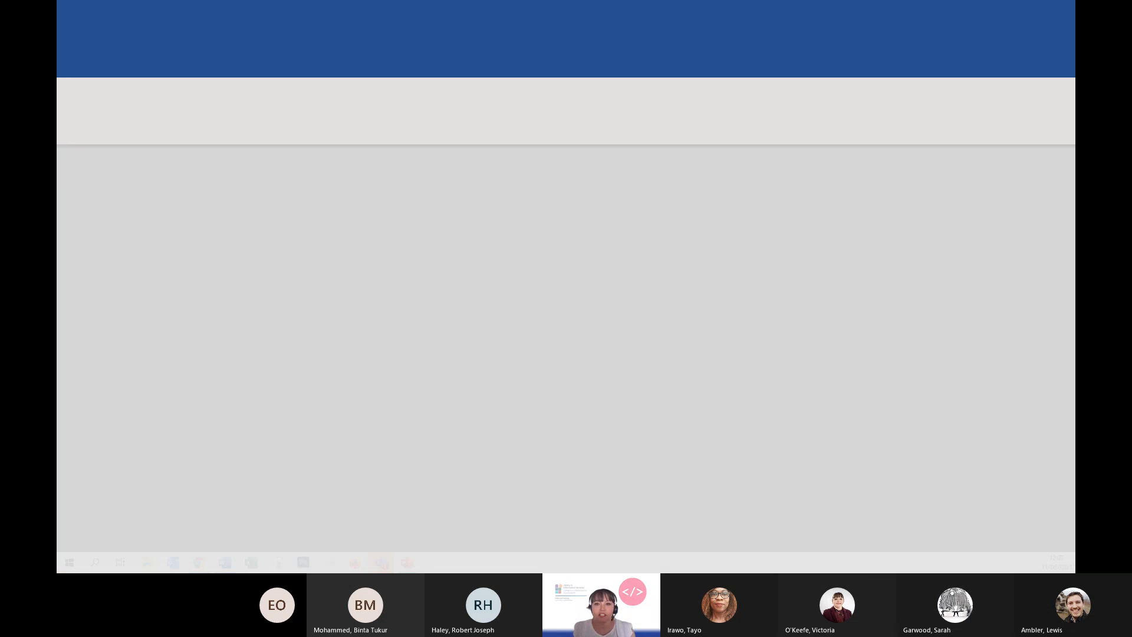